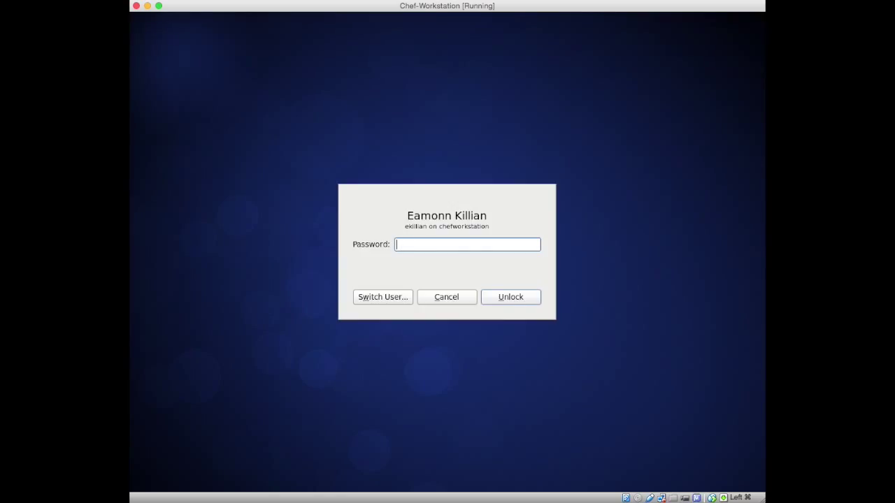
- Unlock the workstation with the account password and start a root shell via 'sudo su -'
{"action": "type", "text": "password"}
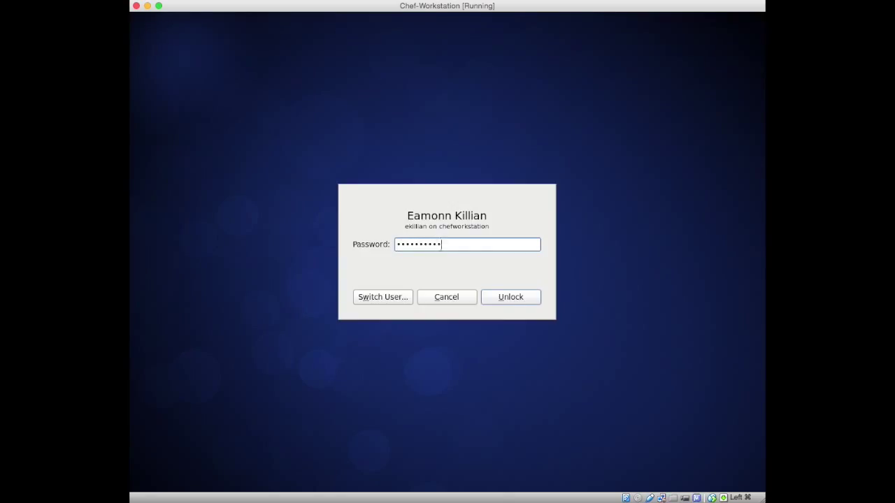
{"action": "left_click", "coordinate": [510, 297]}
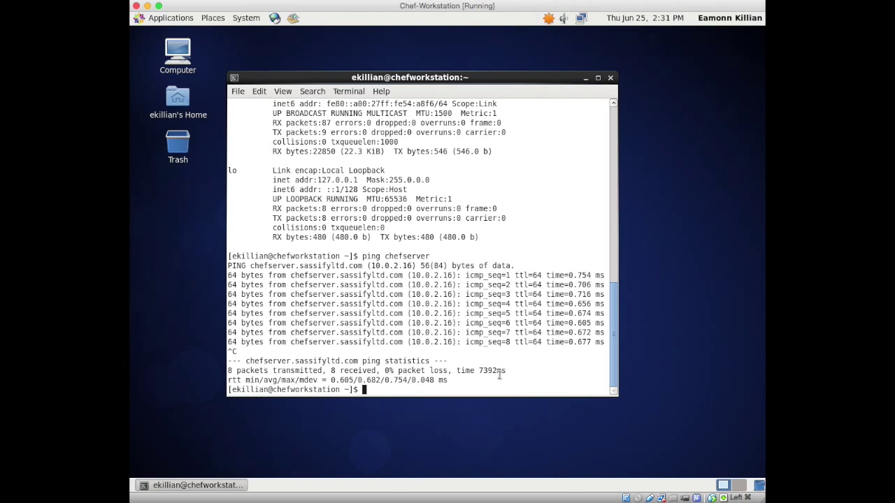
{"action": "type", "text": "su"}
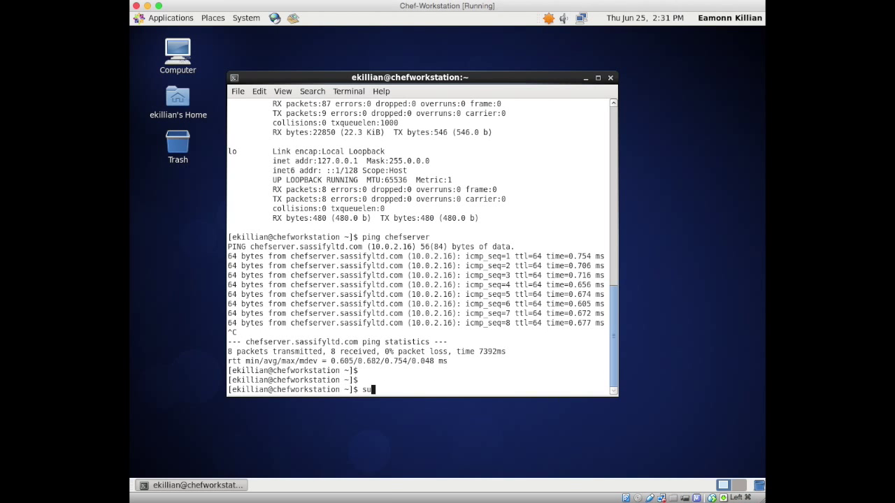
{"action": "type", "text": "do su -"}
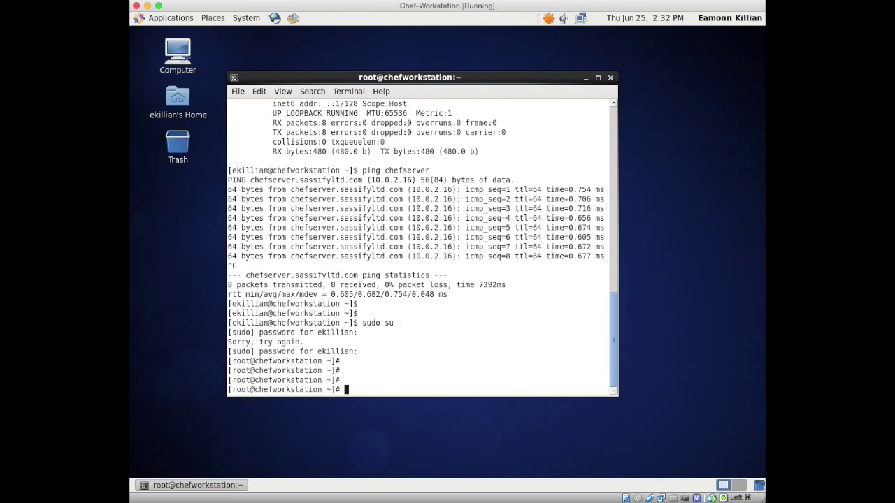
- From the home directory, ping chefserver.saasifyltd.com and view /etc/hosts with more
{"action": "type", "text": "cd"}
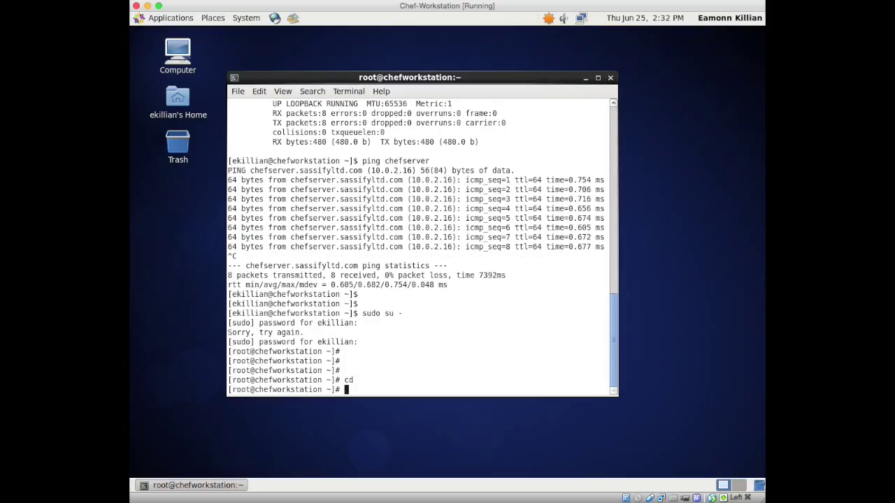
{"action": "type", "text": "pwd"}
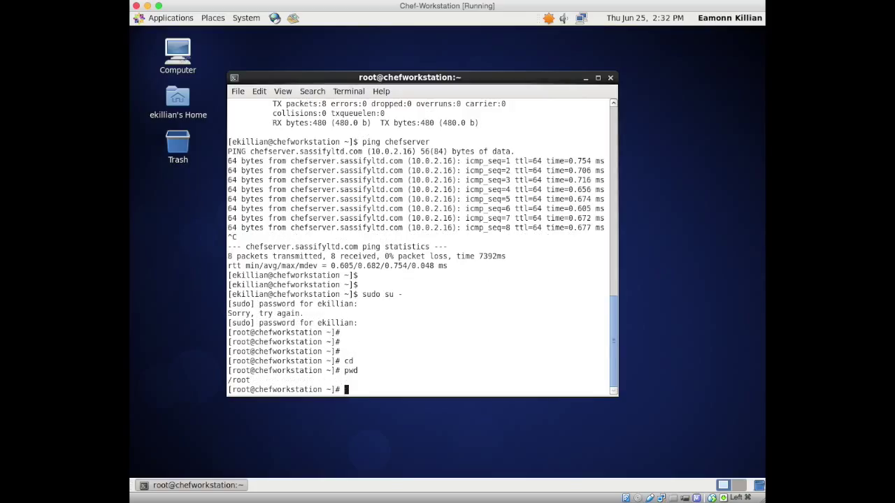
{"action": "type", "text": "pi"}
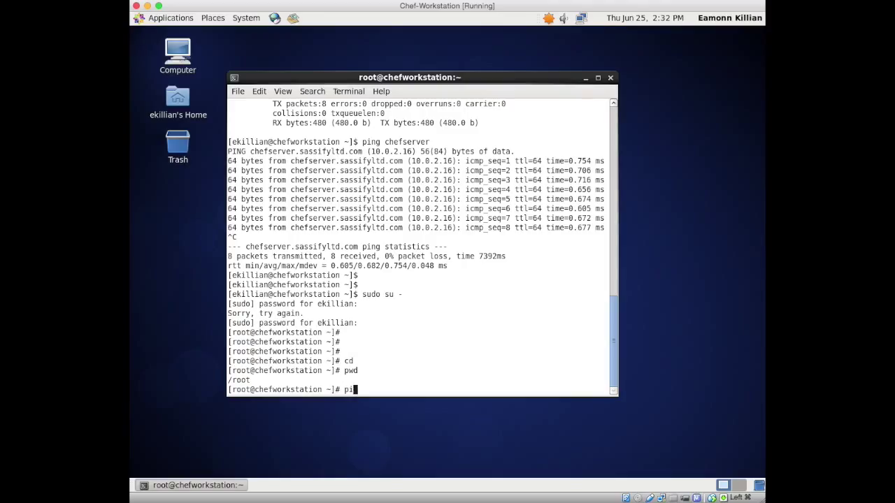
{"action": "type", "text": "ng chefserver.saasifyltd"}
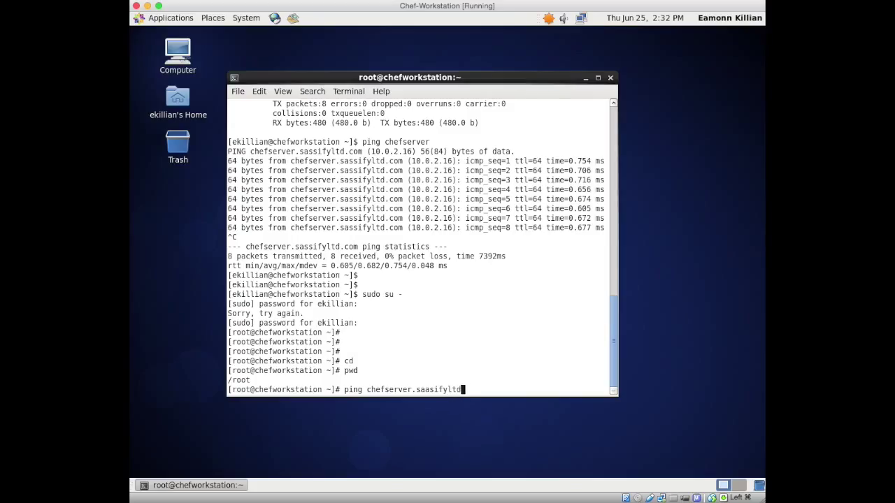
{"action": "key", "text": "Return"}
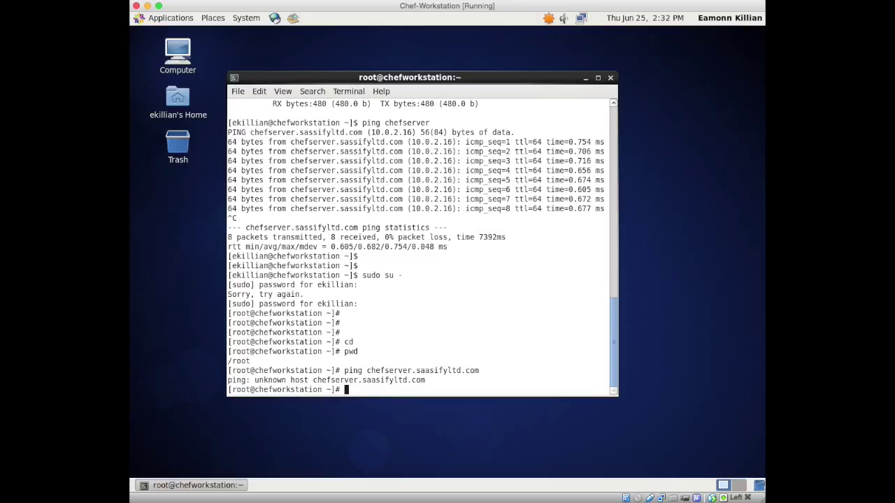
{"action": "type", "text": "more /etc/hosts"}
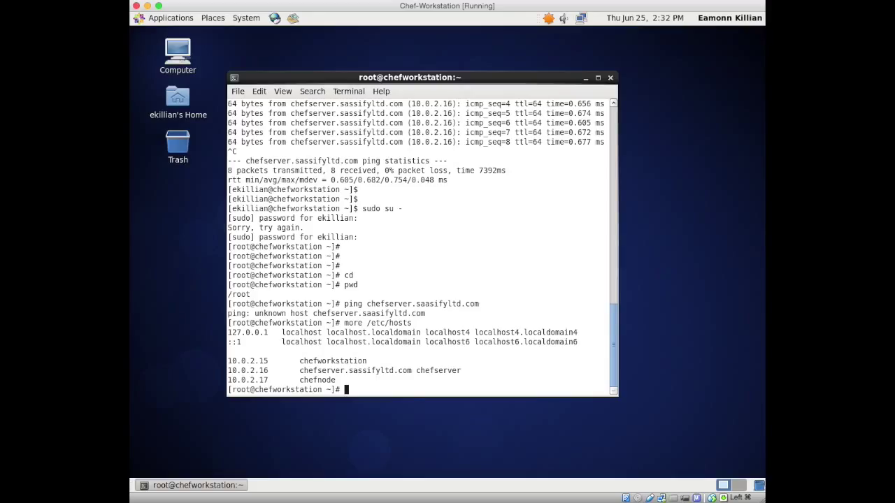
- Retry pinging chefserver.saasifyltd.com and edit /etc/hosts in vi so the FQDN resolves
{"action": "type", "text": "ping chefserver.saasifyltd.com"}
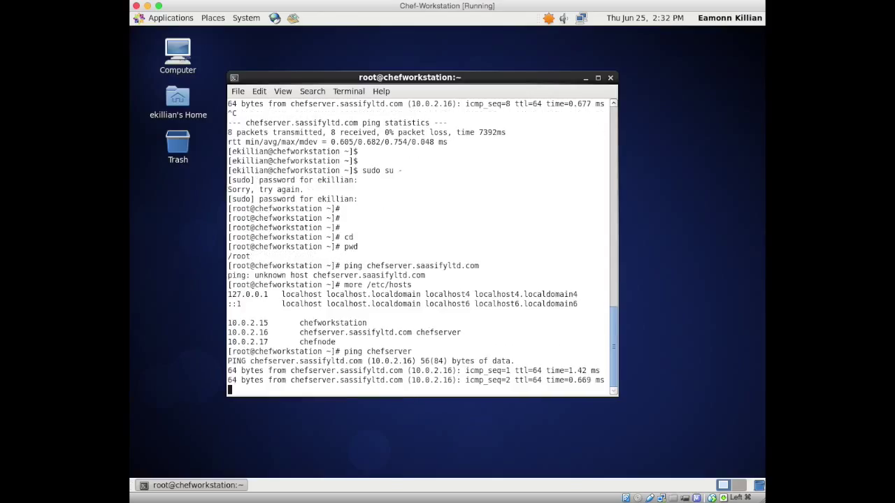
{"action": "type", "text": "ping chefserver"}
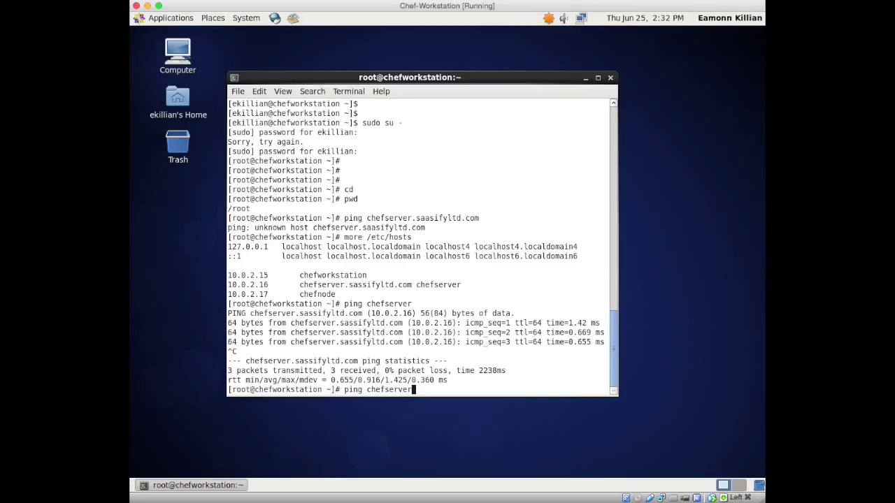
{"action": "type", "text": ".saas"}
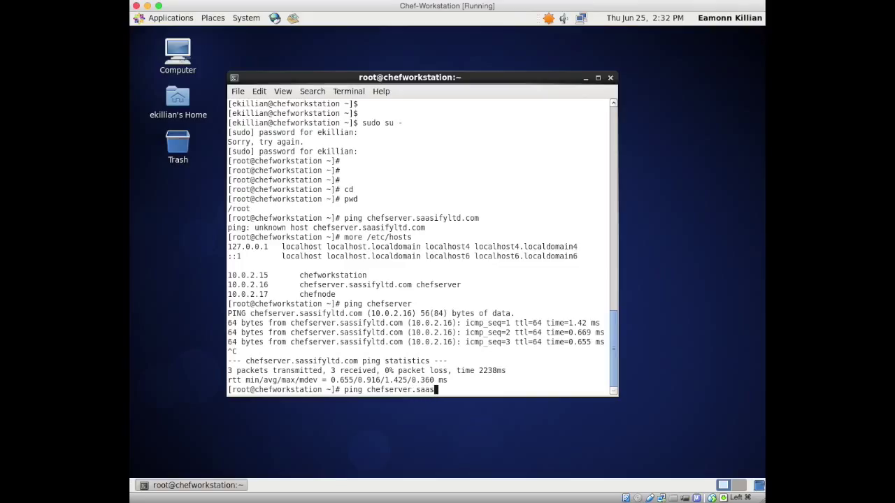
{"action": "type", "text": "ifyltd."}
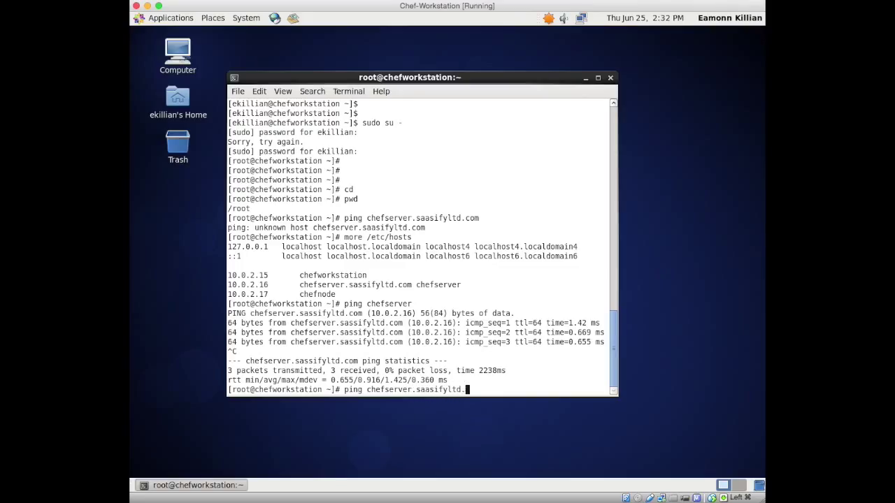
{"action": "key", "text": "Return"}
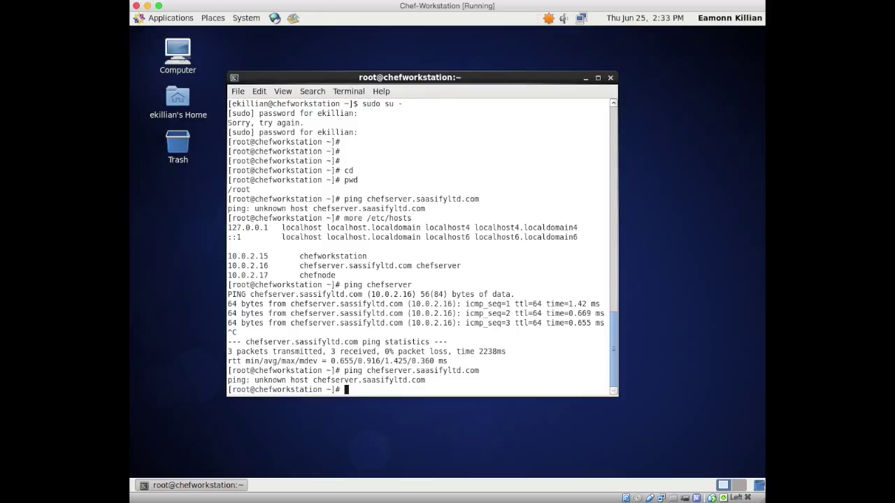
{"action": "type", "text": "vi /etc/hosrt"}
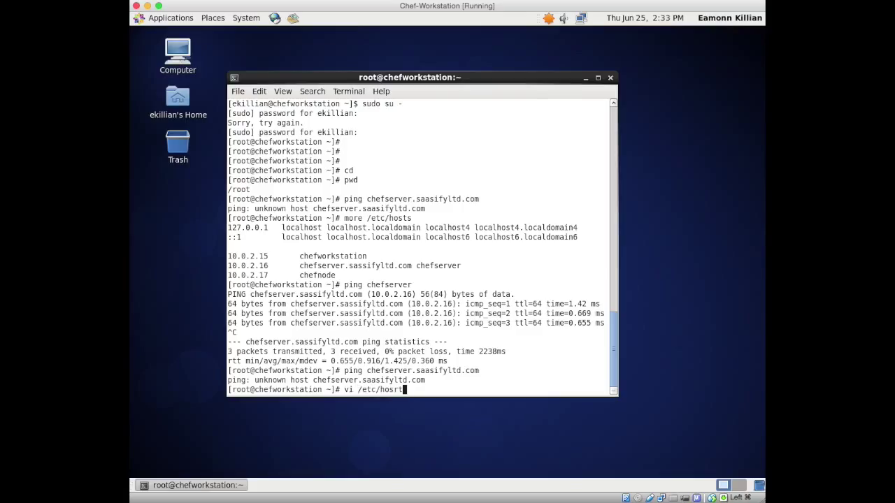
{"action": "key", "text": "Return"}
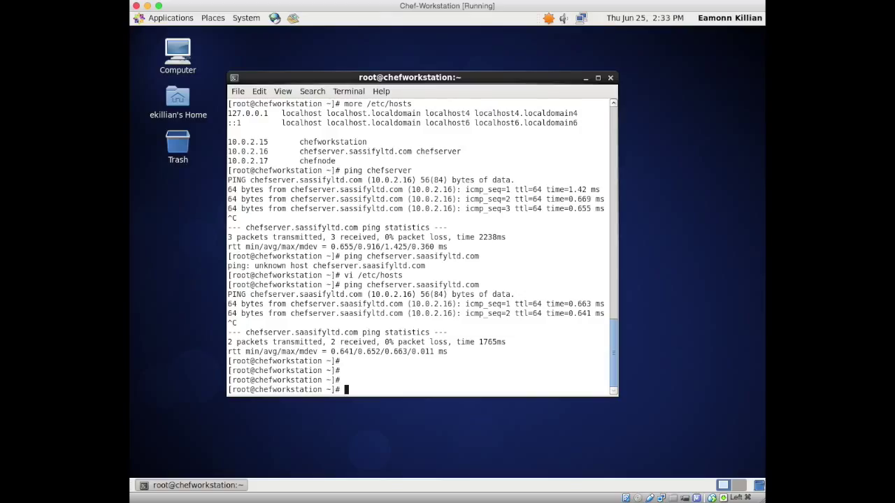
{"action": "mouse_move", "coordinate": [495, 257]}
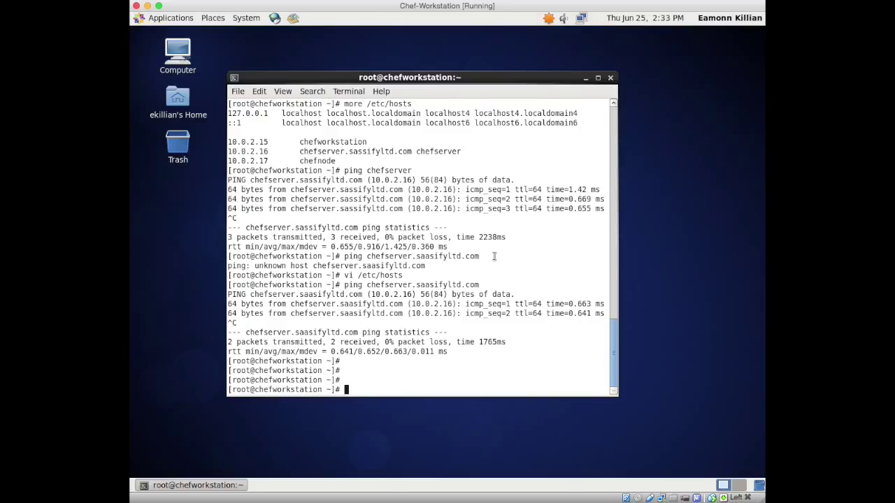
- Install Chef 12.4.0 by piping the opscode.com install.sh script from curl into bash
{"action": "type", "text": "curl -L h"}
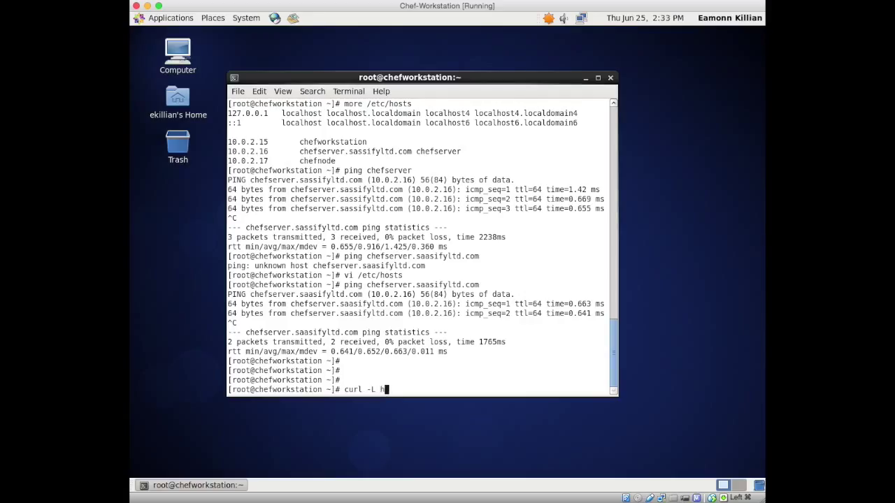
{"action": "type", "text": "ttps://"}
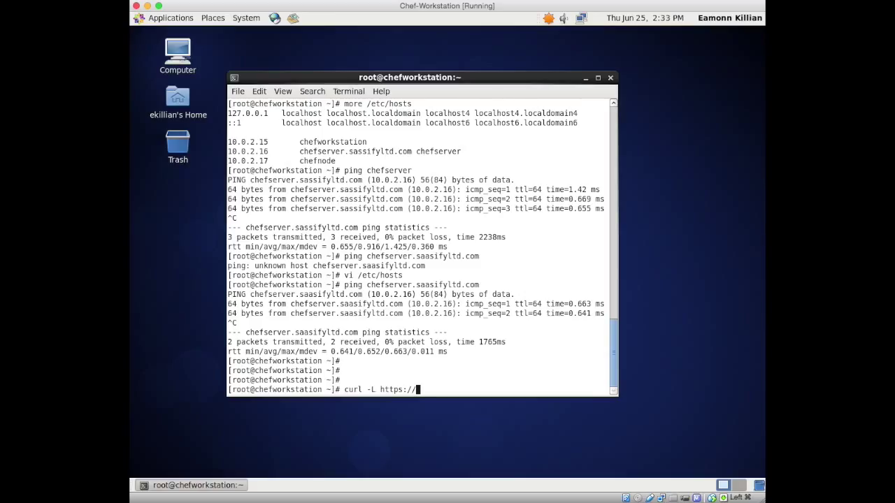
{"action": "type", "text": "ww.opscode"}
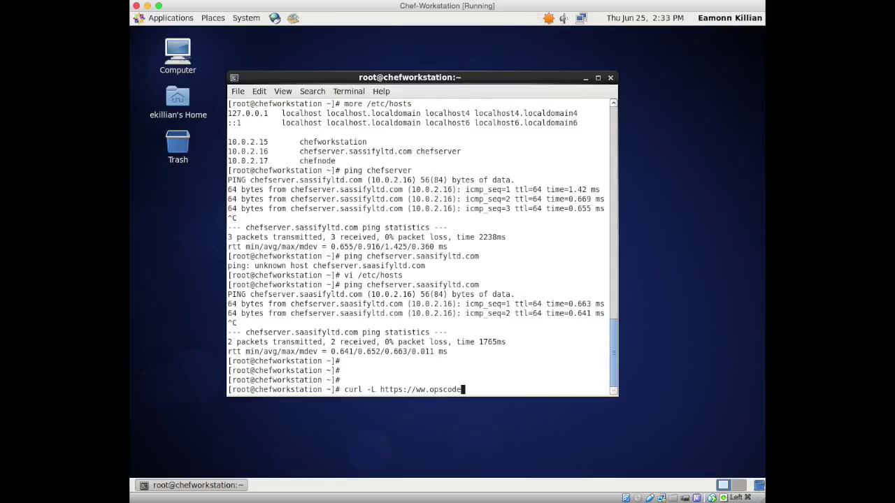
{"action": "type", "text": ".com/c"}
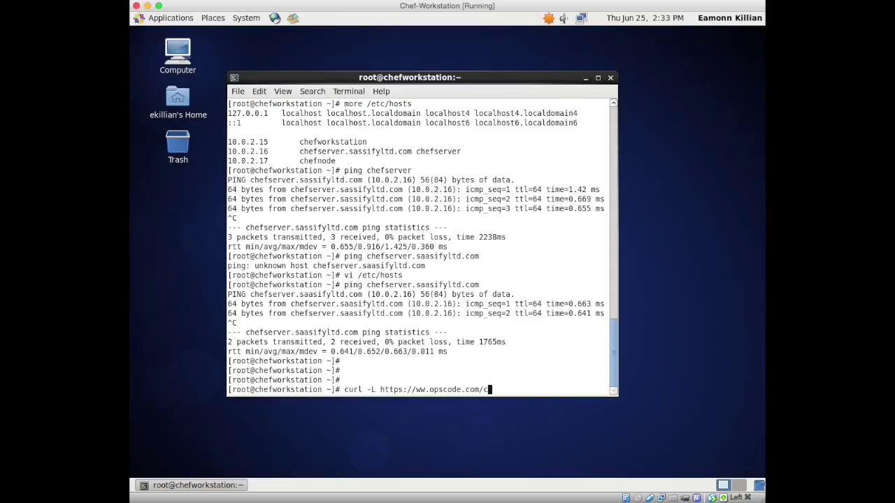
{"action": "type", "text": "hef/"}
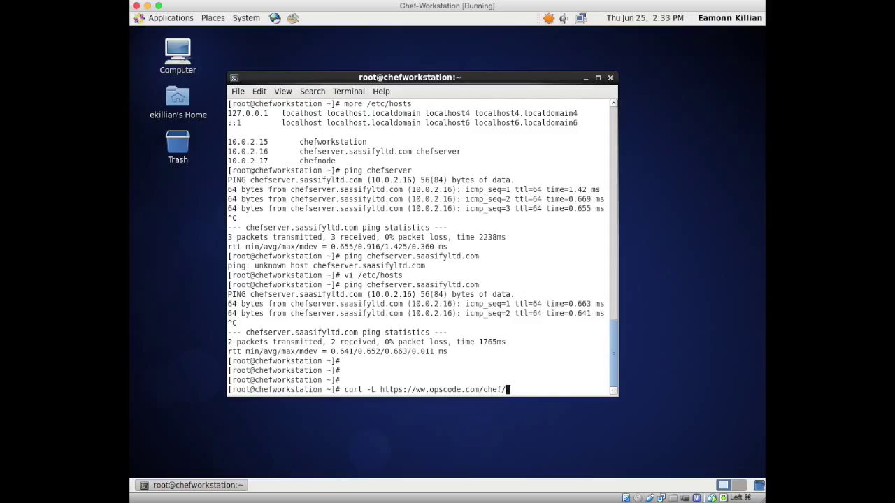
{"action": "type", "text": "install.sh"}
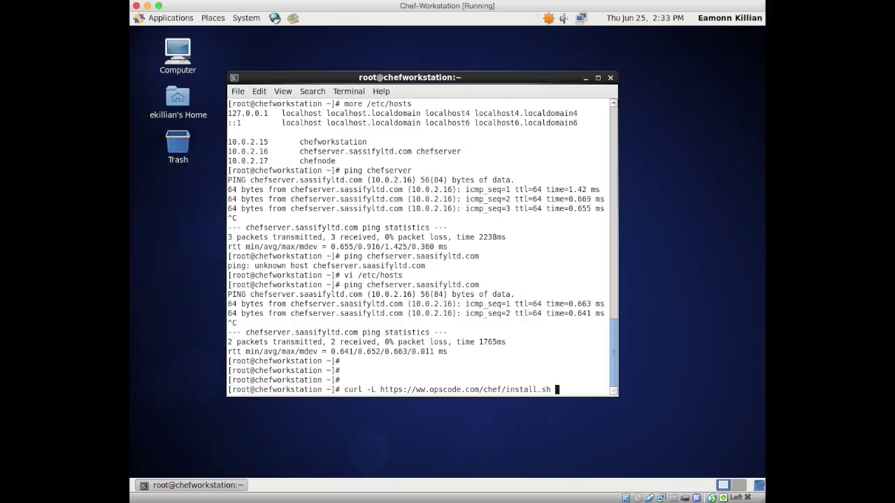
{"action": "type", "text": "|"}
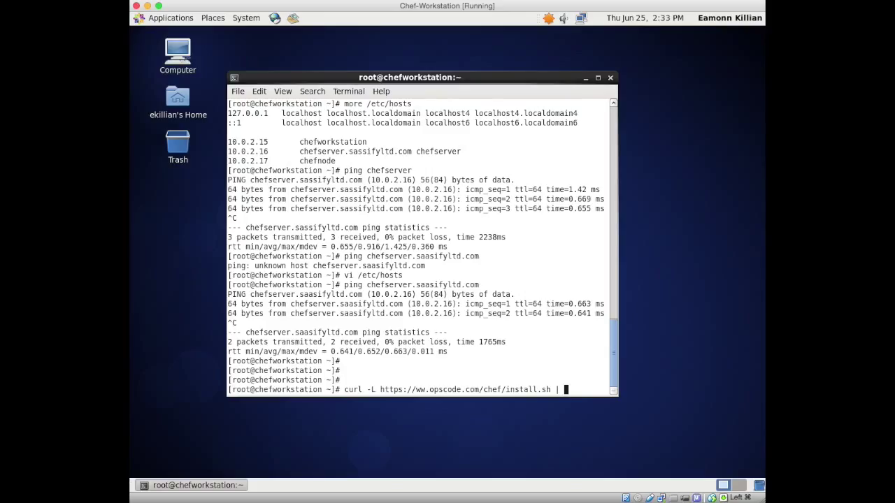
{"action": "type", "text": "bash"}
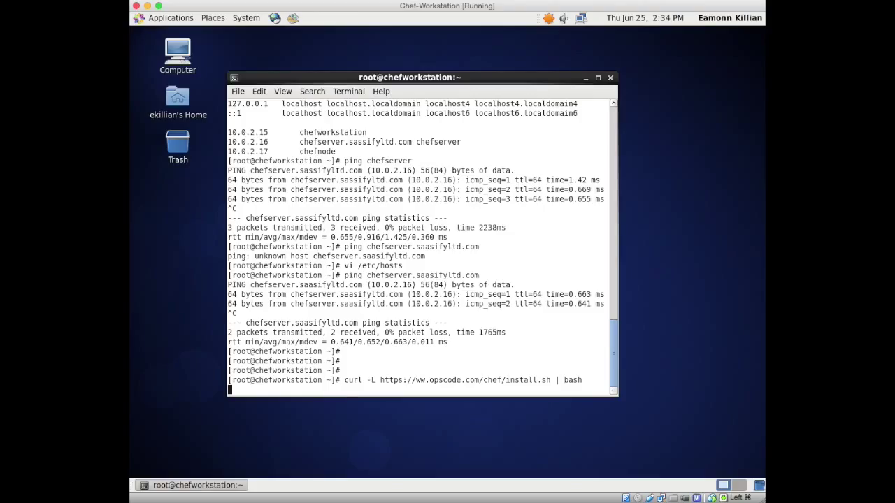
{"action": "key", "text": "Return"}
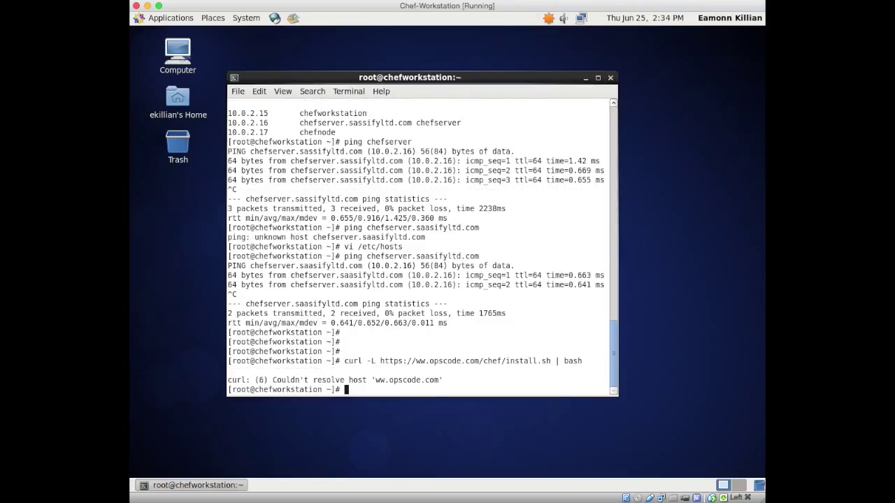
{"action": "type", "text": "curl -L https://ww.opscode.com/chef/install.sh | bash"}
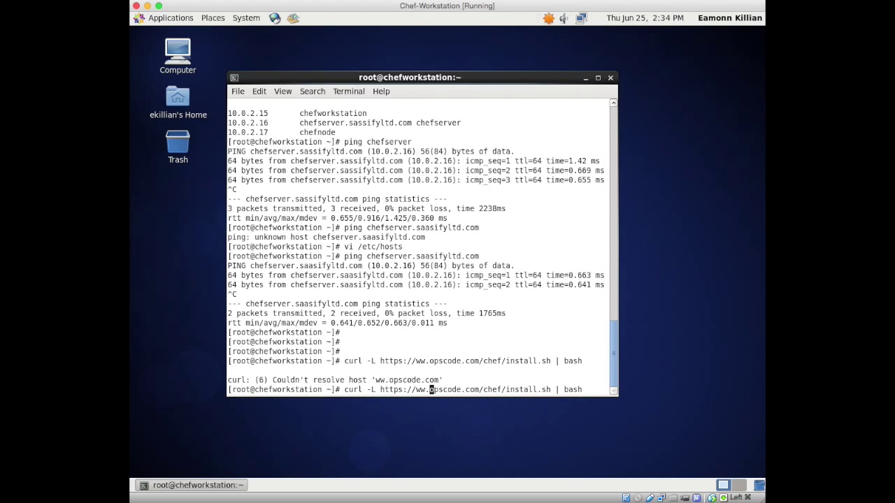
{"action": "key", "text": "Return"}
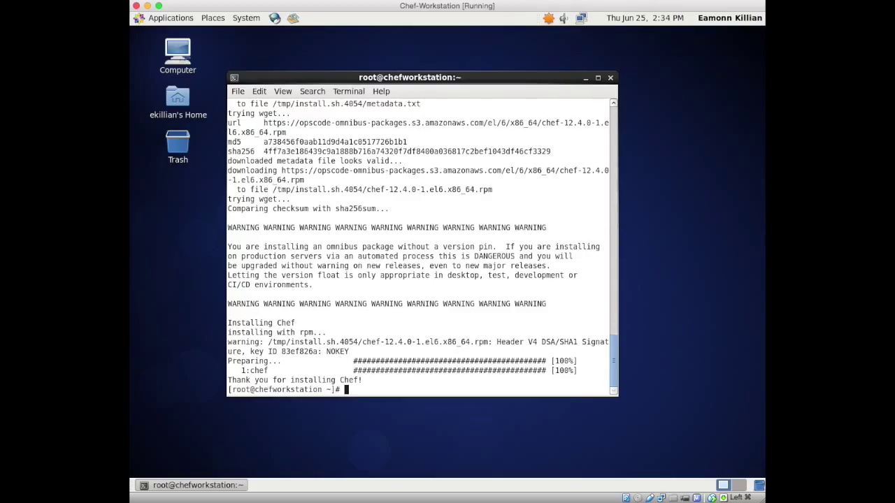
- Check that chef-solo reports version 12.4.0 and head to the Applications menu for a browser
{"action": "type", "text": "chef-solo -v"}
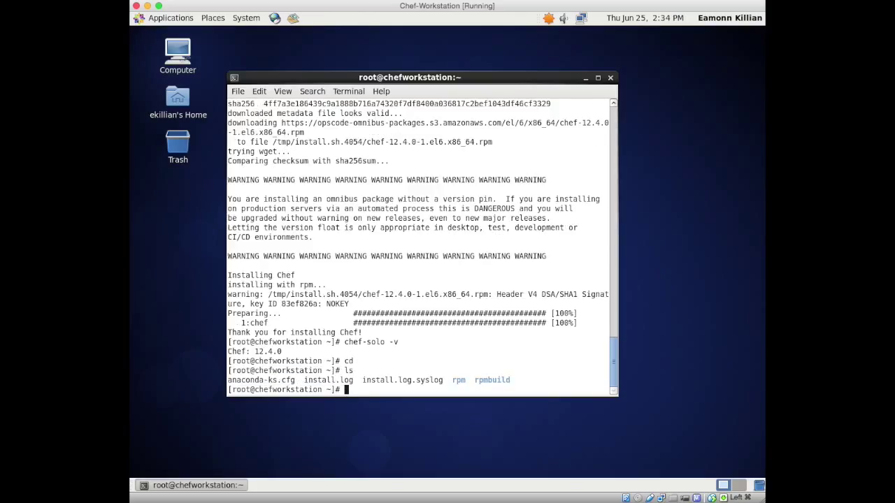
{"action": "left_click", "coordinate": [170, 17]}
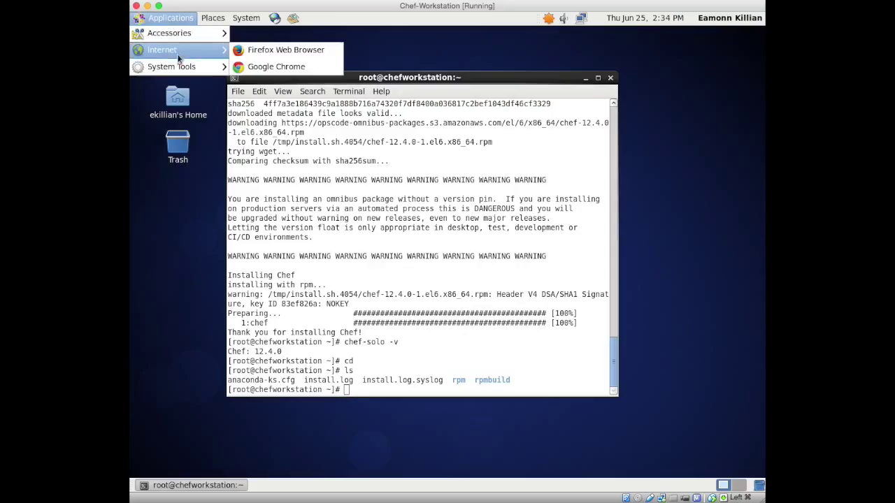
- In Chrome, browse to chefserver.saasifyltd.com and proceed past the untrusted-certificate warning
{"action": "left_click", "coordinate": [396, 246]}
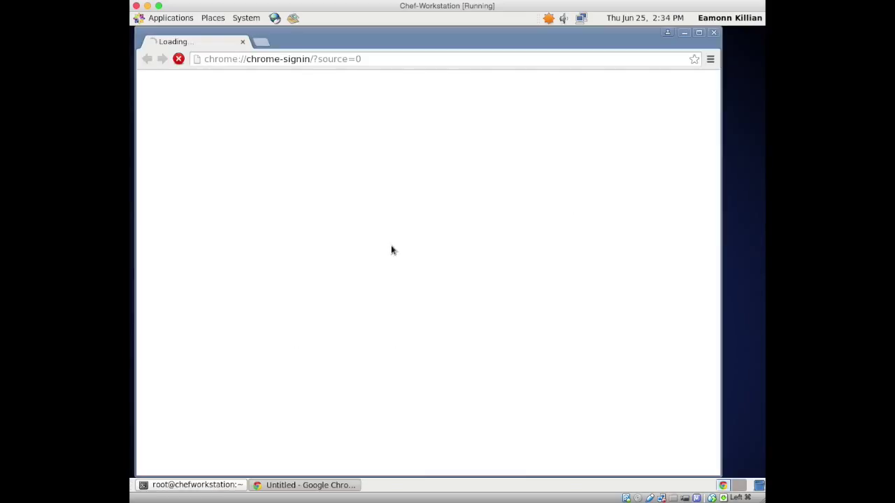
{"action": "left_click", "coordinate": [279, 59]}
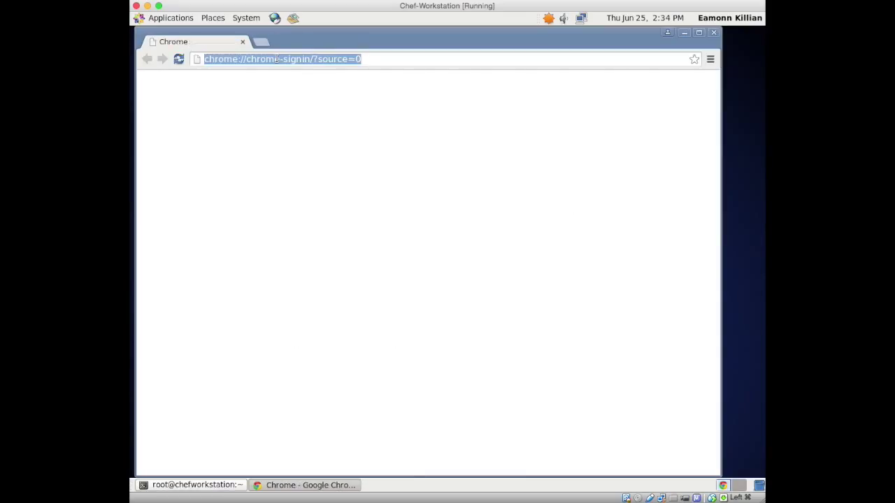
{"action": "type", "text": "chefserver"}
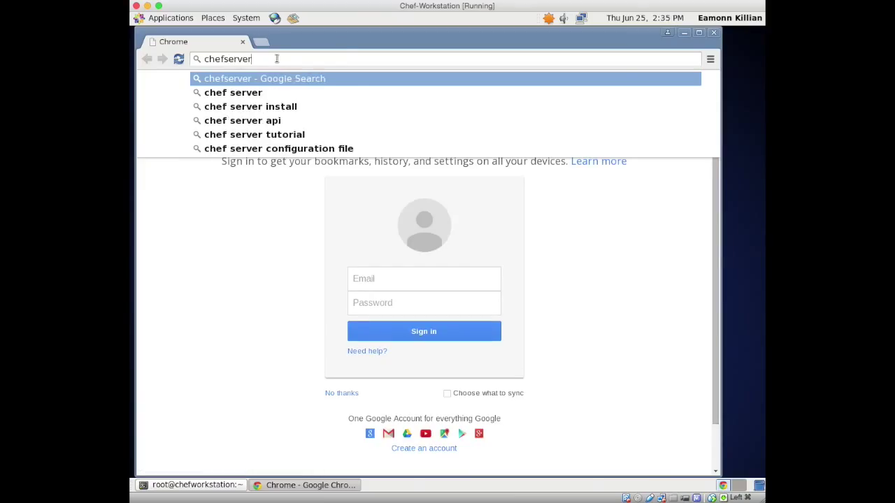
{"action": "type", "text": ".saasifyltd.com"}
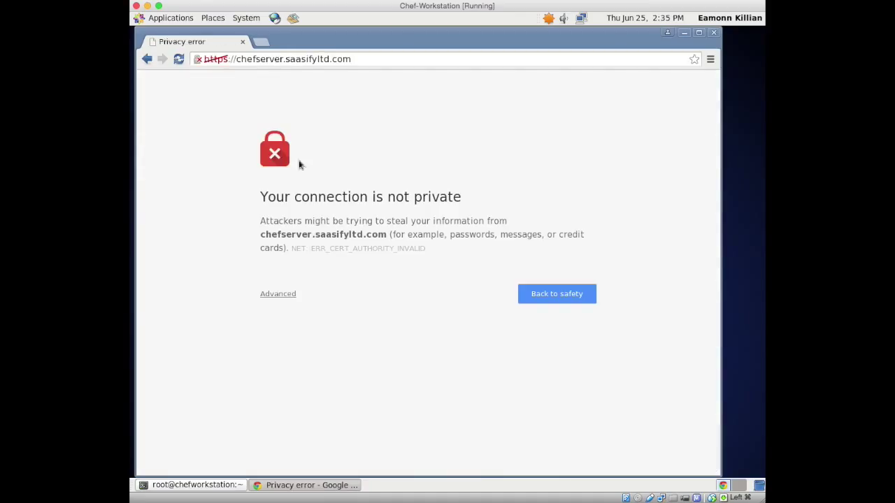
{"action": "left_click", "coordinate": [277, 294]}
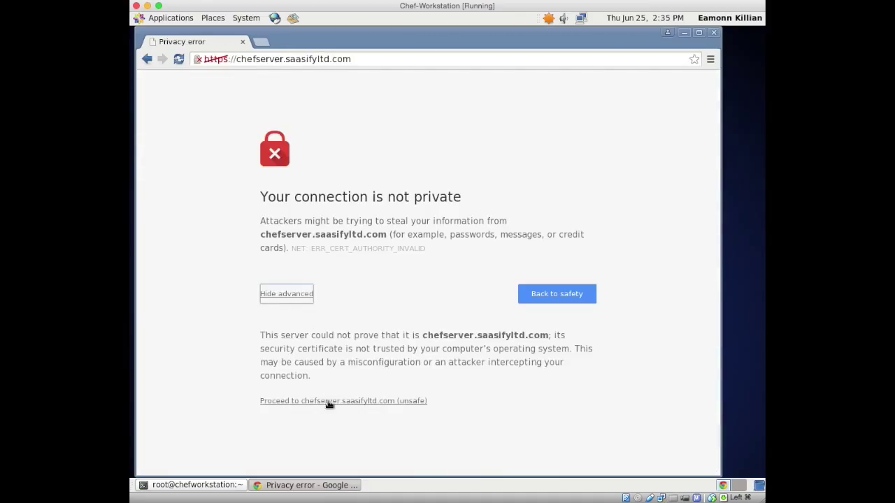
{"action": "left_click", "coordinate": [344, 400]}
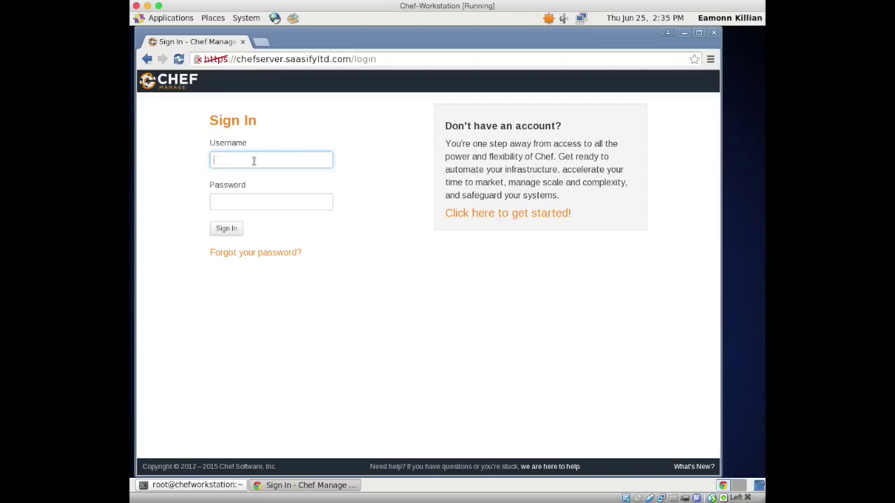
- Sign in to Chef Manage as ekillian, check the Policy and Nodes pages, and go to Administration
{"action": "type", "text": "ekillian"}
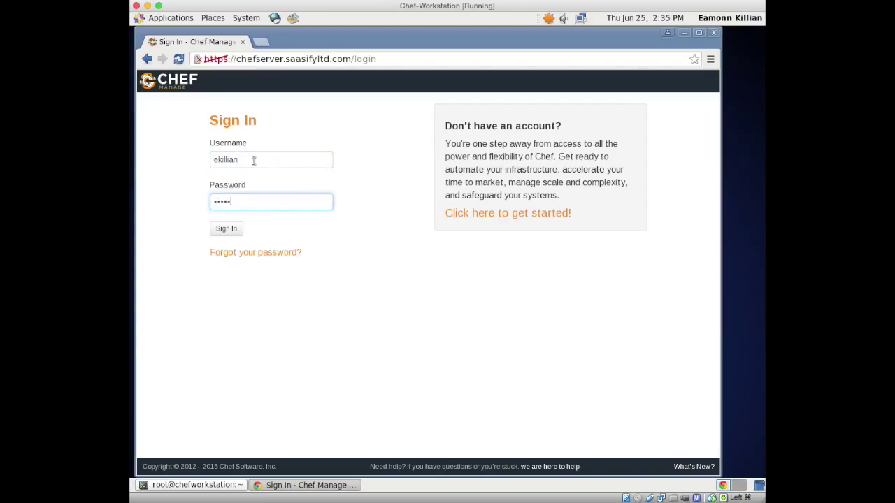
{"action": "left_click", "coordinate": [227, 230]}
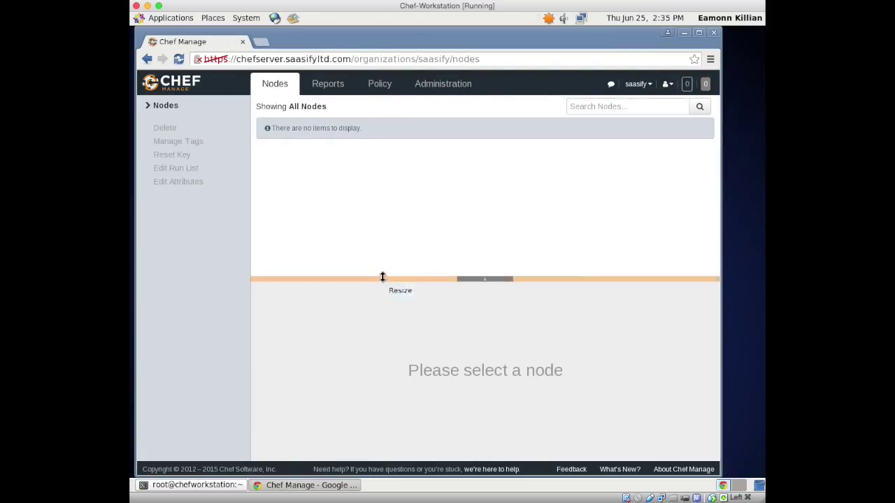
{"action": "mouse_move", "coordinate": [442, 86]}
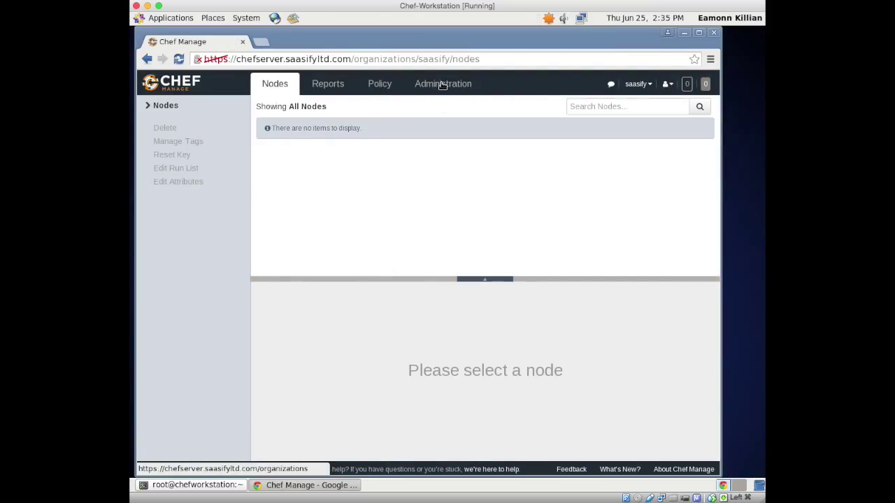
{"action": "left_click", "coordinate": [442, 84]}
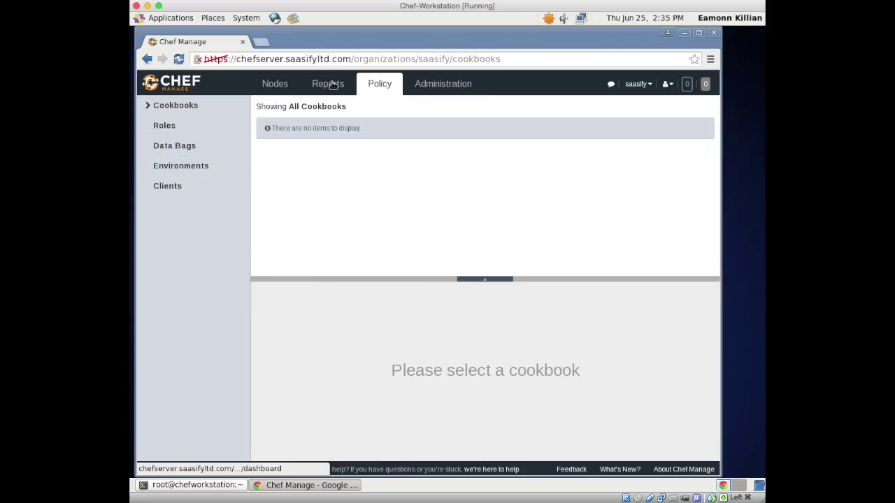
{"action": "left_click", "coordinate": [274, 84]}
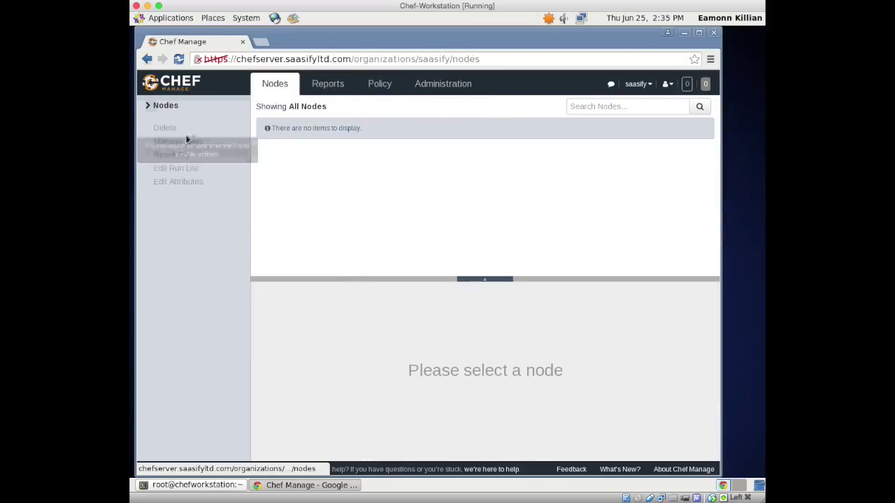
{"action": "left_click", "coordinate": [442, 84]}
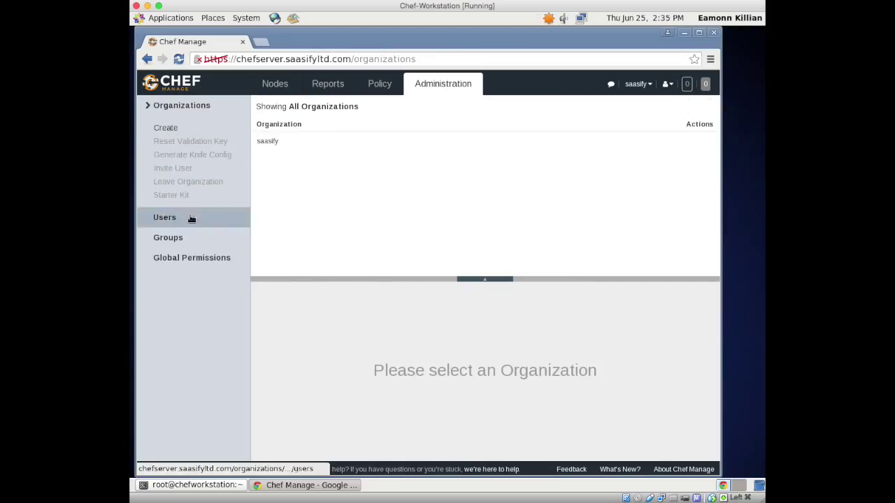
{"action": "mouse_move", "coordinate": [185, 196]}
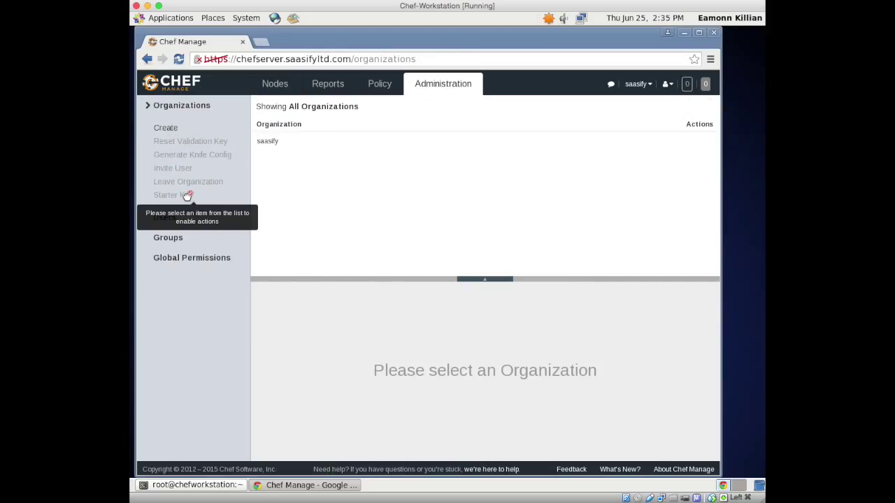
- Select the saasify organization and download its Starter Kit, confirming the download
{"action": "left_click", "coordinate": [267, 140]}
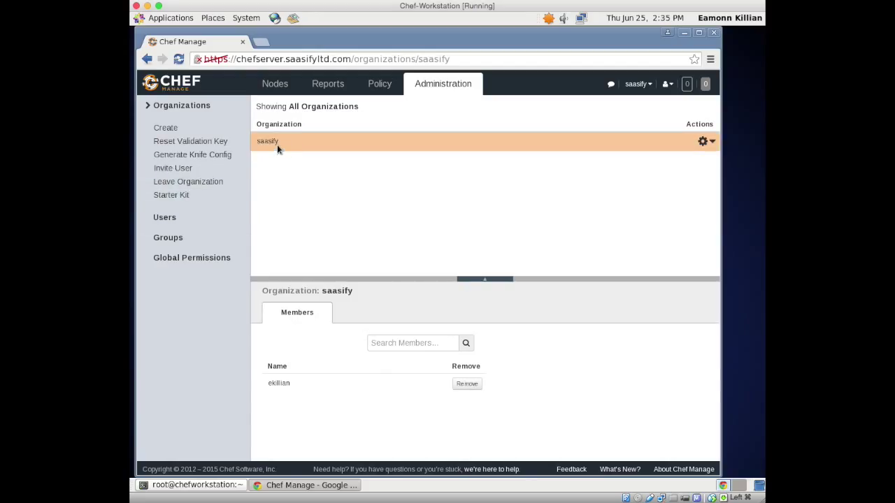
{"action": "left_click", "coordinate": [170, 196]}
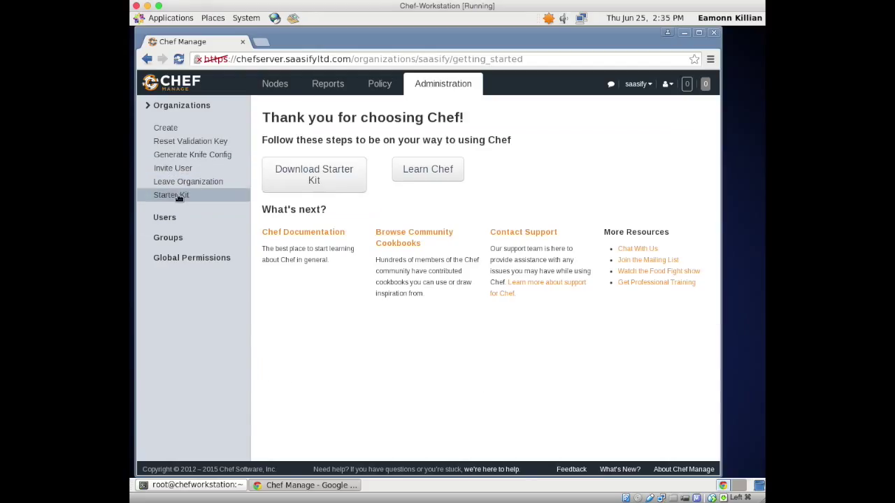
{"action": "left_click", "coordinate": [190, 140]}
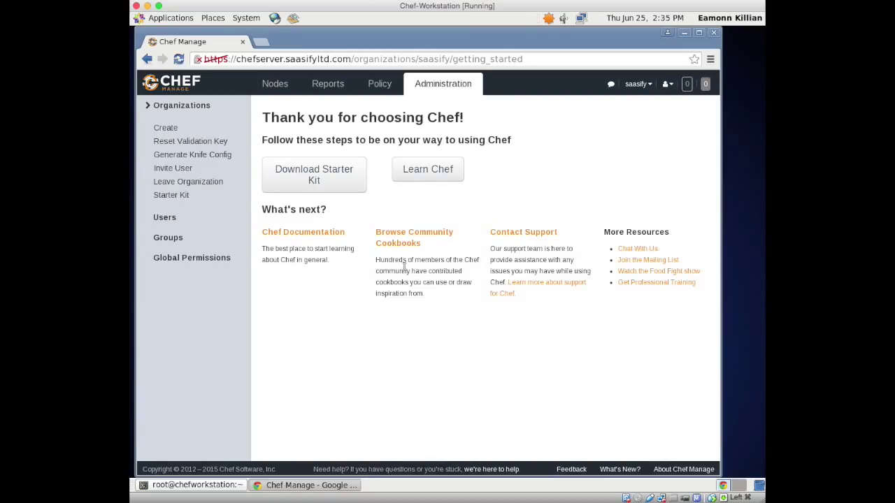
{"action": "left_click", "coordinate": [314, 173]}
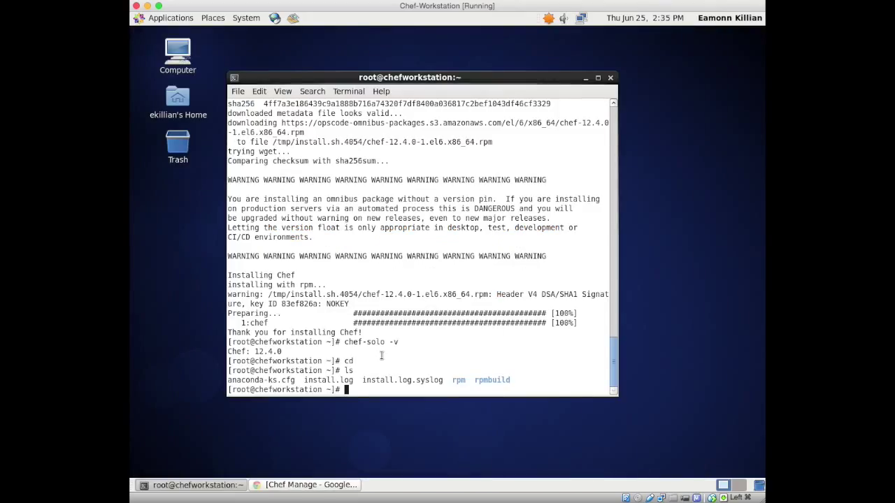
- Move chef-starter.zip from Downloads into root's home directory
{"action": "type", "text": "mv /home/ekillian"}
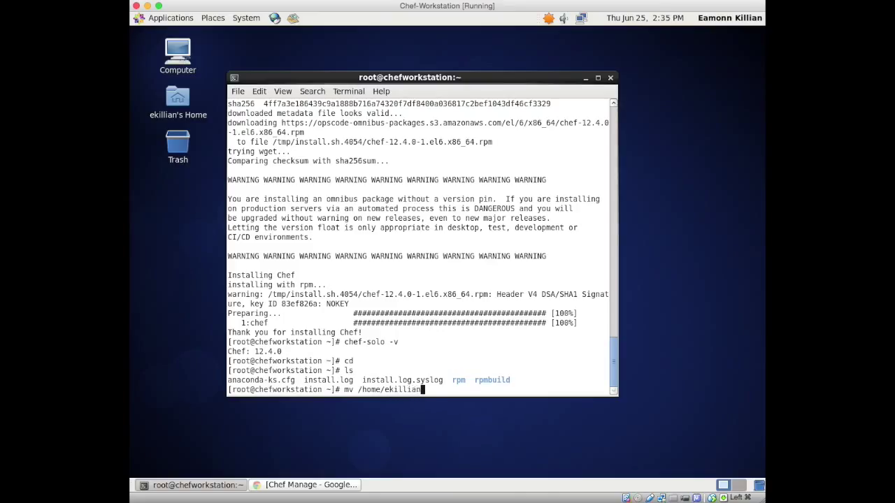
{"action": "type", "text": "/Downloads/"}
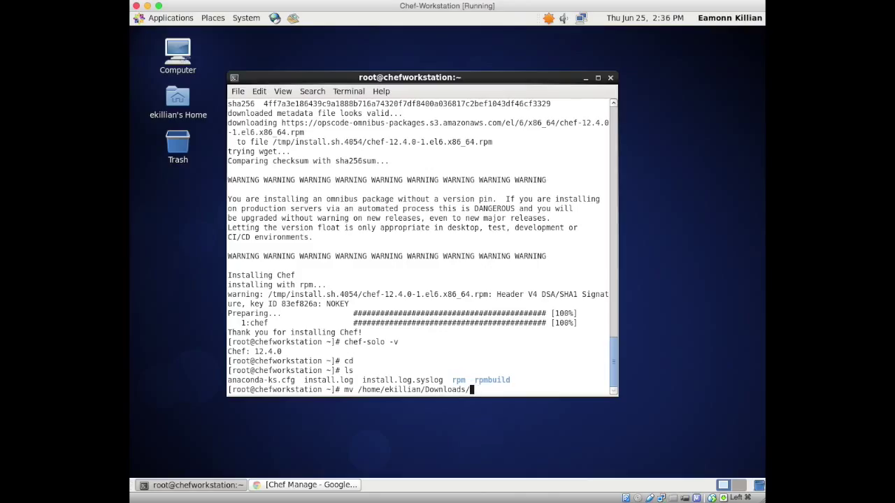
{"action": "type", "text": "chef-starter.zip"}
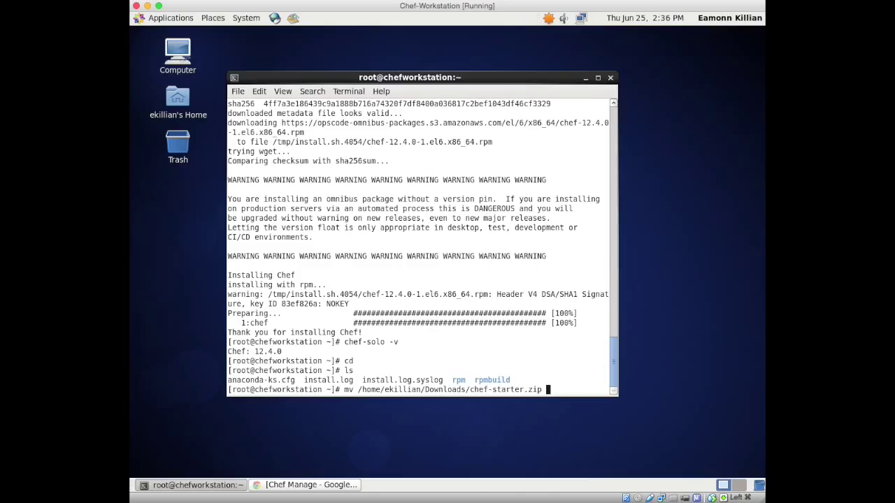
{"action": "key", "text": "Return"}
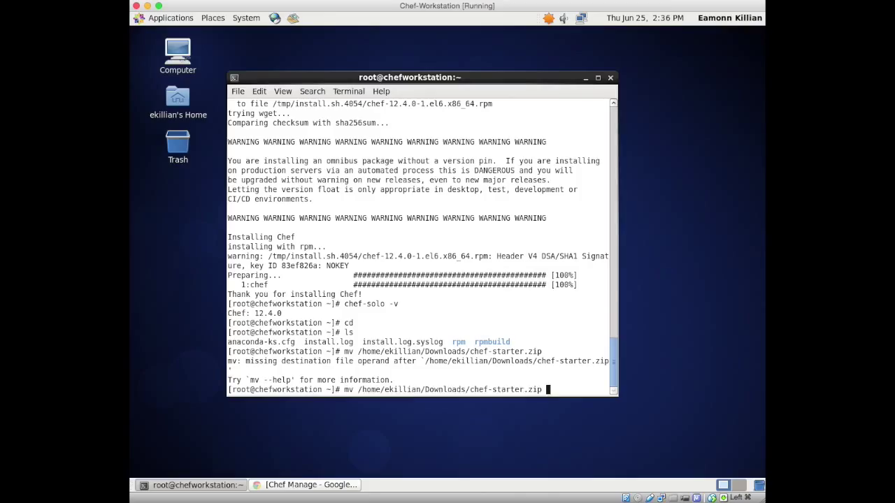
{"action": "key", "text": "Return"}
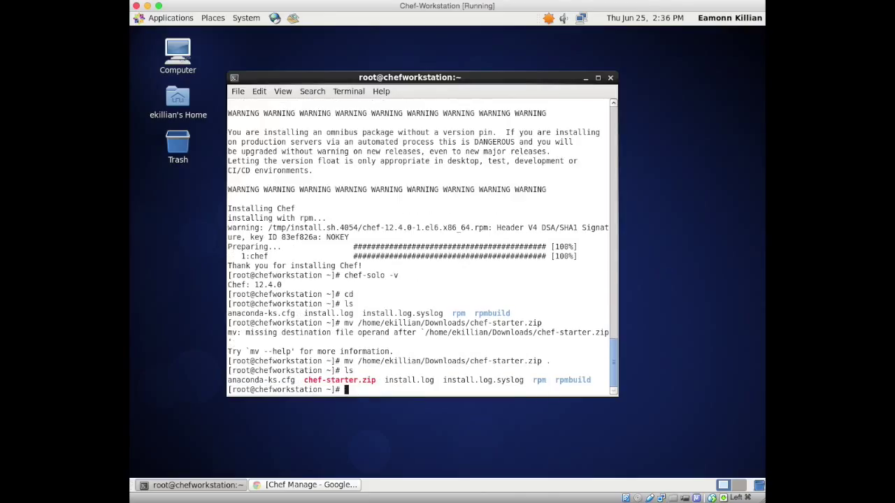
- Unzip chef-starter.zip into a chef-repo folder
{"action": "type", "text": "unzip"}
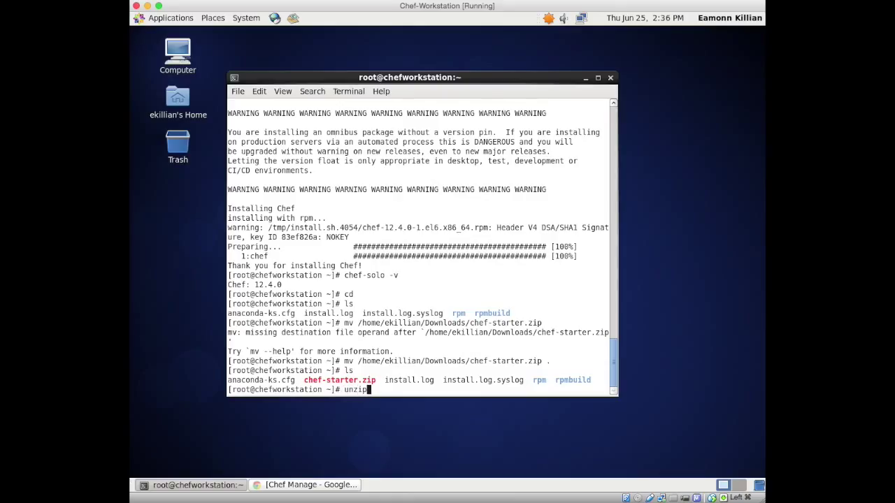
{"action": "type", "text": "chef-starter.zip"}
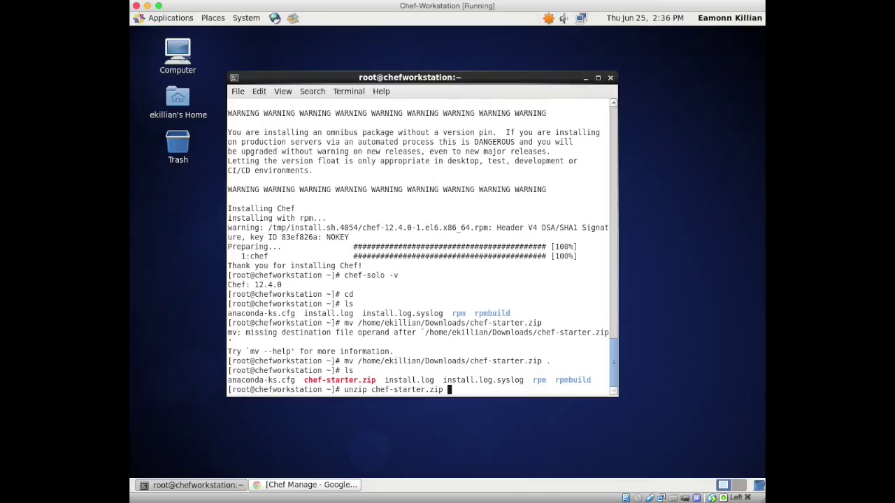
{"action": "key", "text": "Return"}
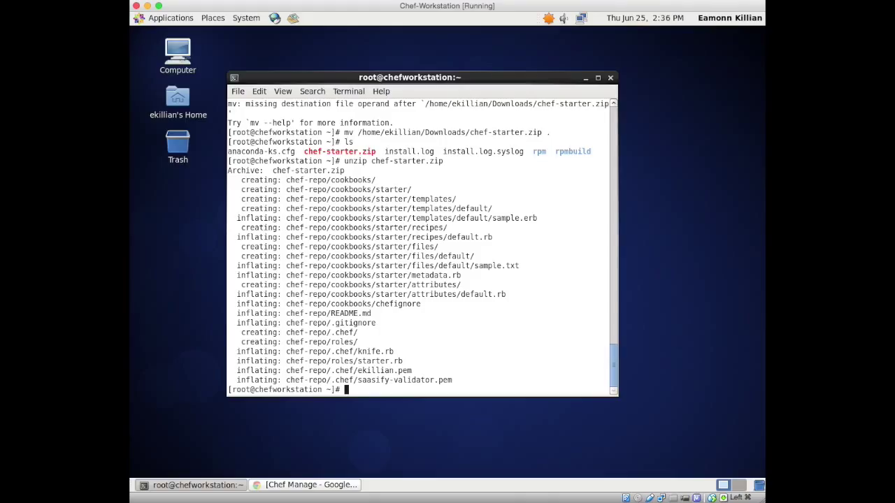
- Go into chef-repo/.chef and create a trusted_certs directory there
{"action": "type", "text": "cd"}
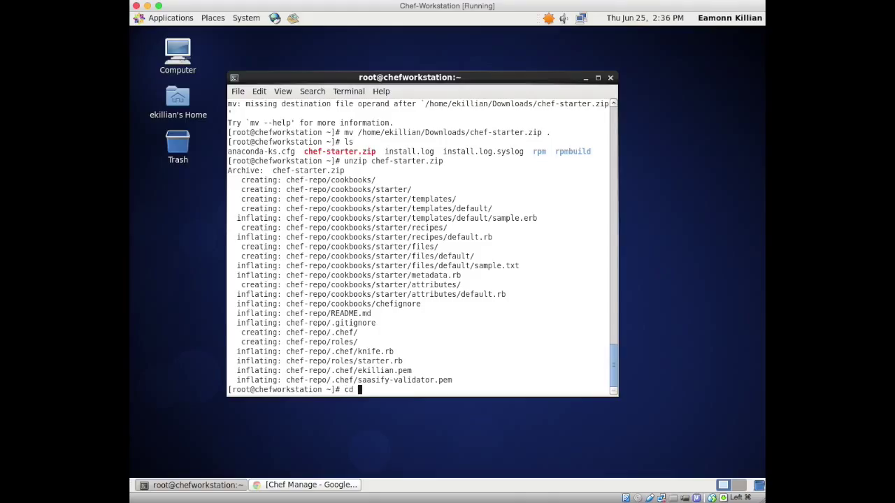
{"action": "type", "text": "chef-repo"}
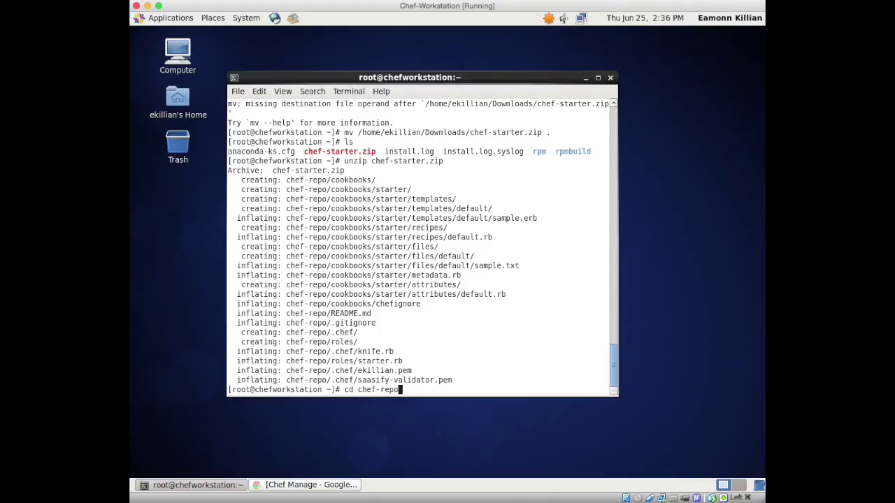
{"action": "key", "text": "Return"}
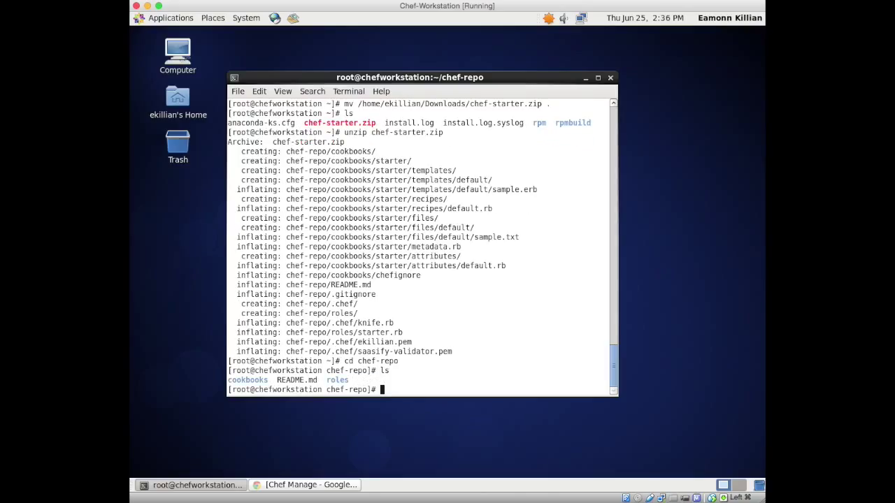
{"action": "type", "text": "cd .chef"}
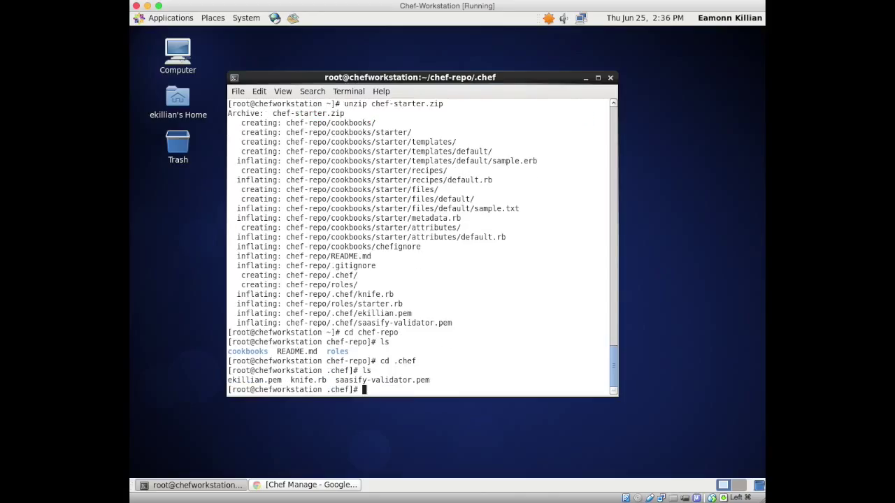
{"action": "type", "text": "mkdir"}
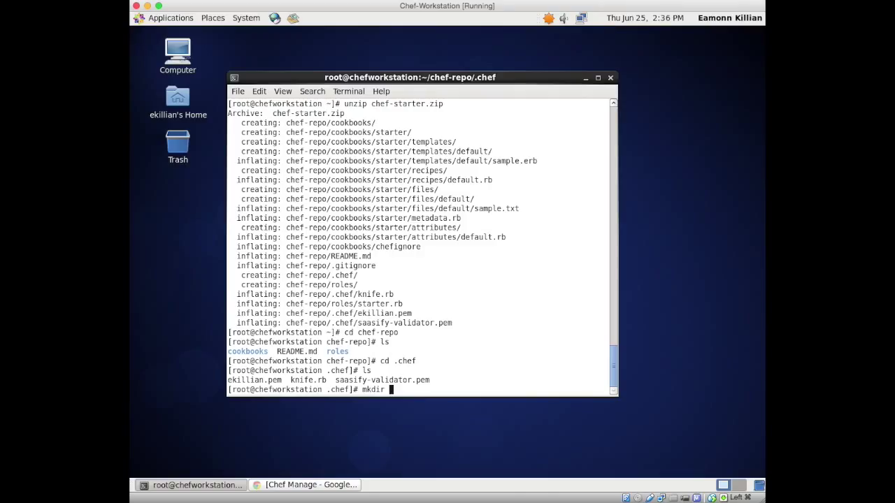
{"action": "type", "text": "trusted_certs"}
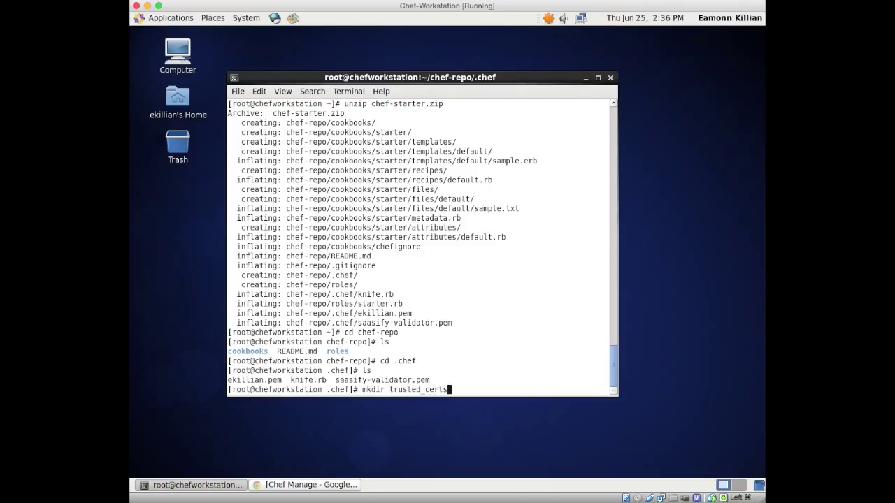
{"action": "key", "text": "Return"}
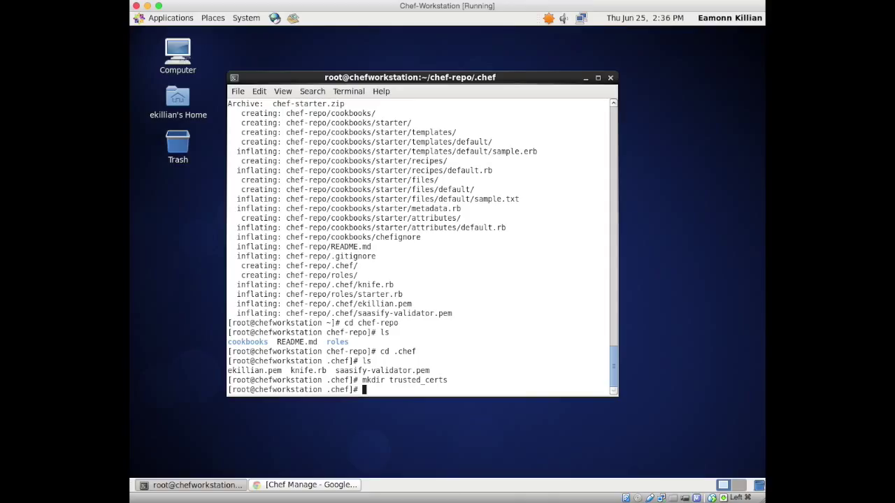
{"action": "mouse_move", "coordinate": [475, 309]}
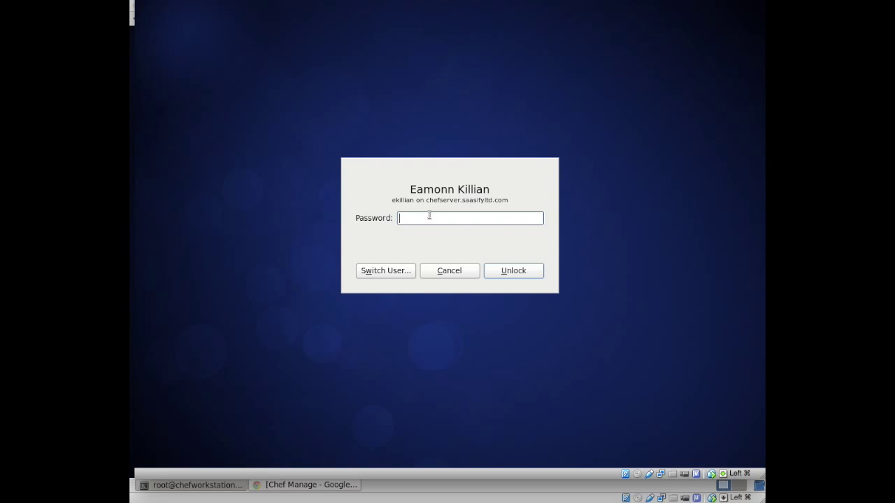
- Unlock the chefserver session with the account password
{"action": "type", "text": "password"}
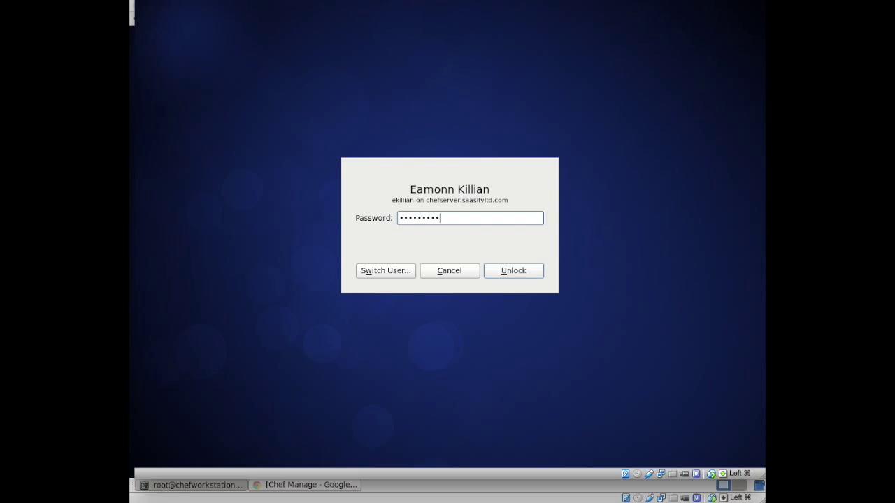
{"action": "left_click", "coordinate": [513, 271]}
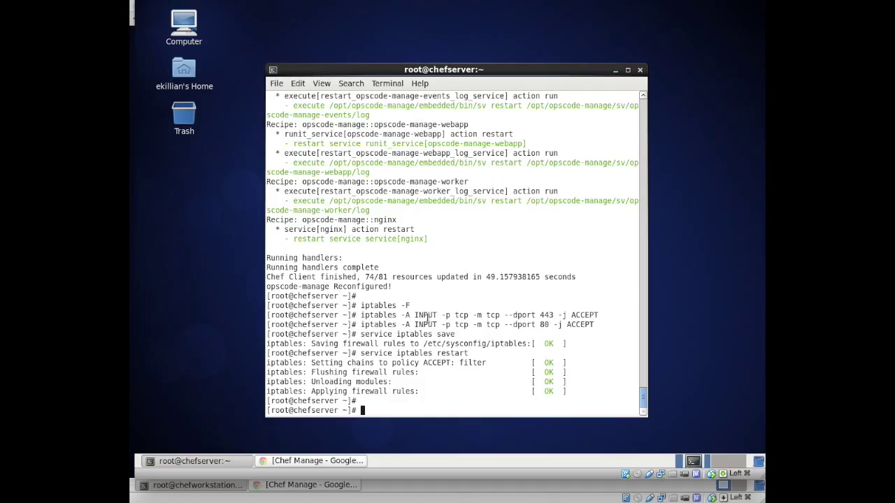
- Change into /var/opt/opscode/nginx/ca on chefserver and list its certificate files
{"action": "type", "text": "cd"}
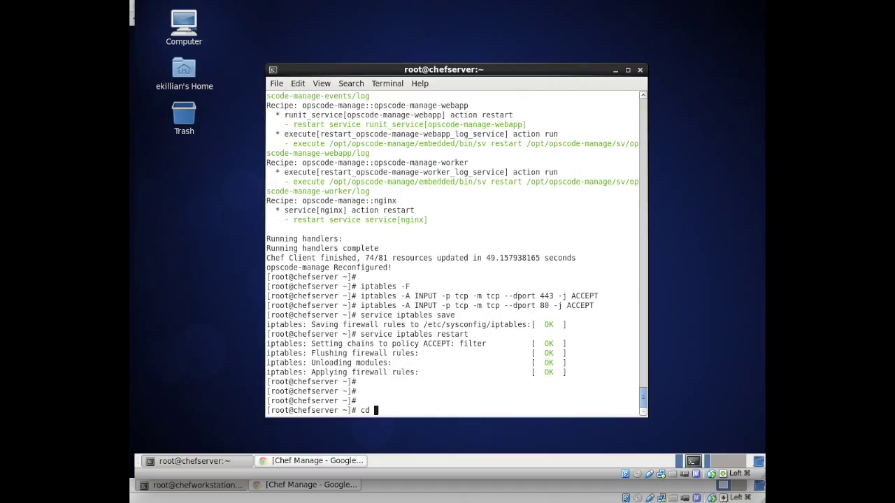
{"action": "type", "text": "/var/"}
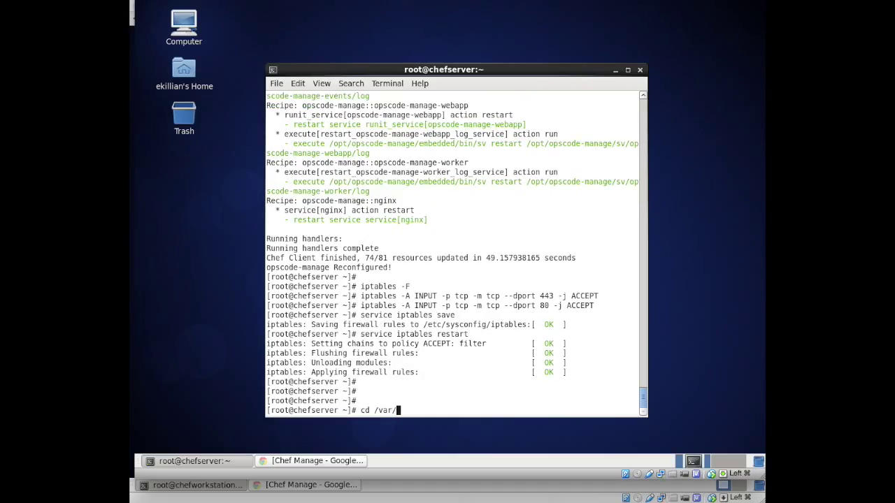
{"action": "type", "text": "opt/"}
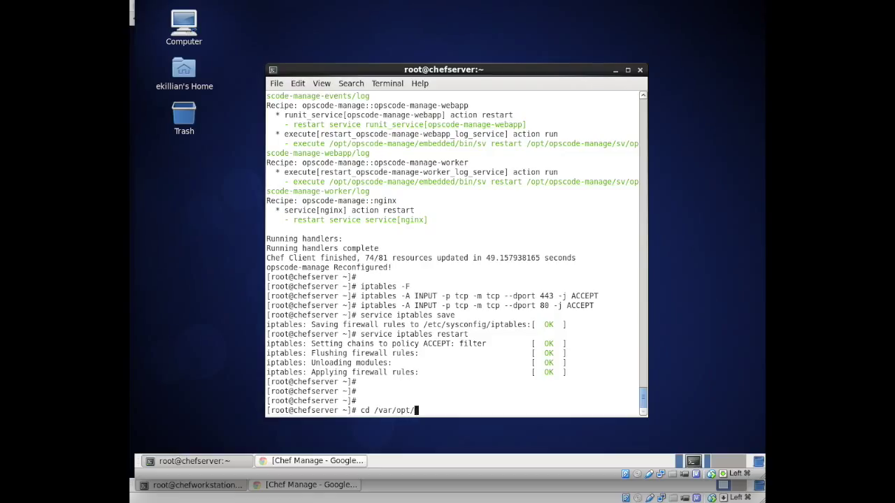
{"action": "type", "text": "opscode"}
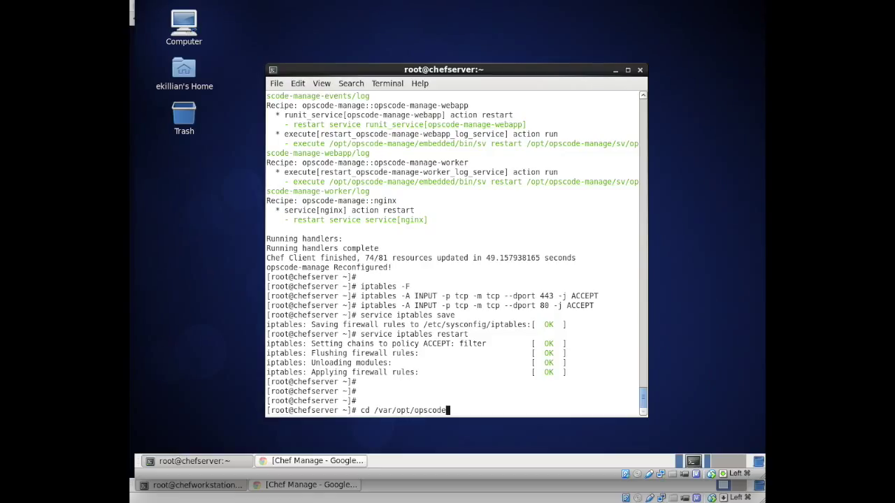
{"action": "type", "text": "/nginx/ca"}
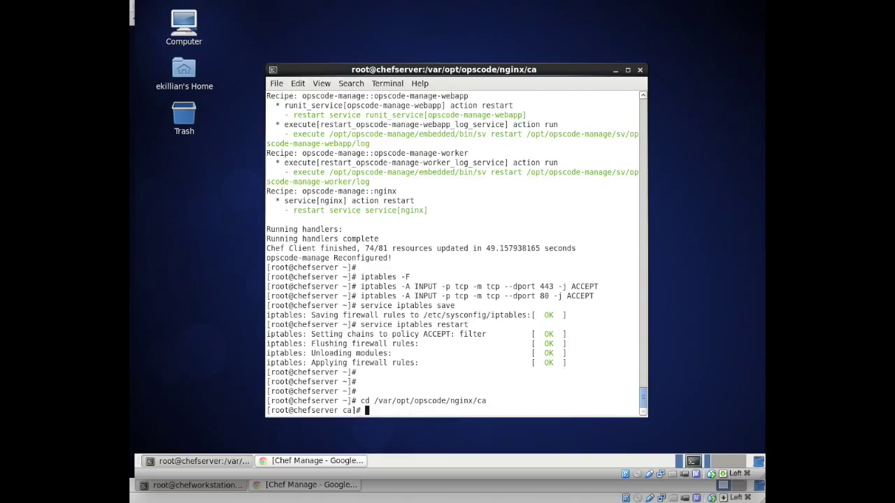
{"action": "type", "text": "ls"}
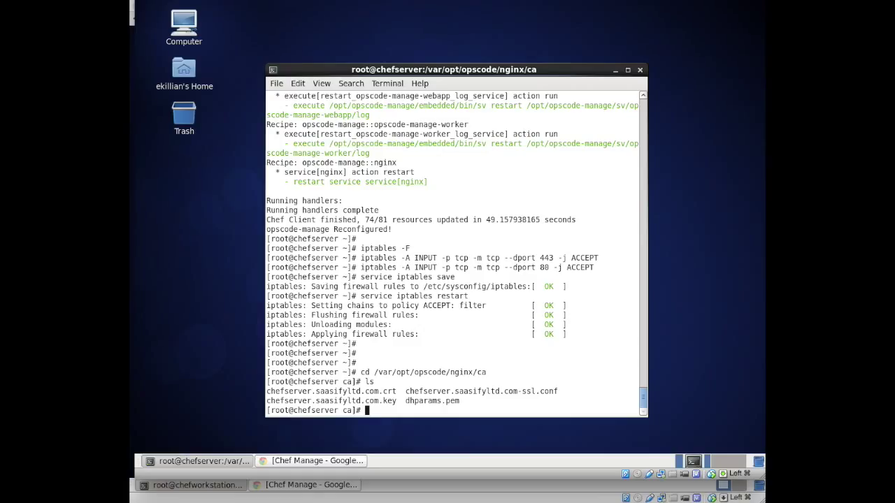
- Copy chefserver.saasifyltd.com.crt to root@chefworkstation's home directory with scp
{"action": "type", "text": "scp"}
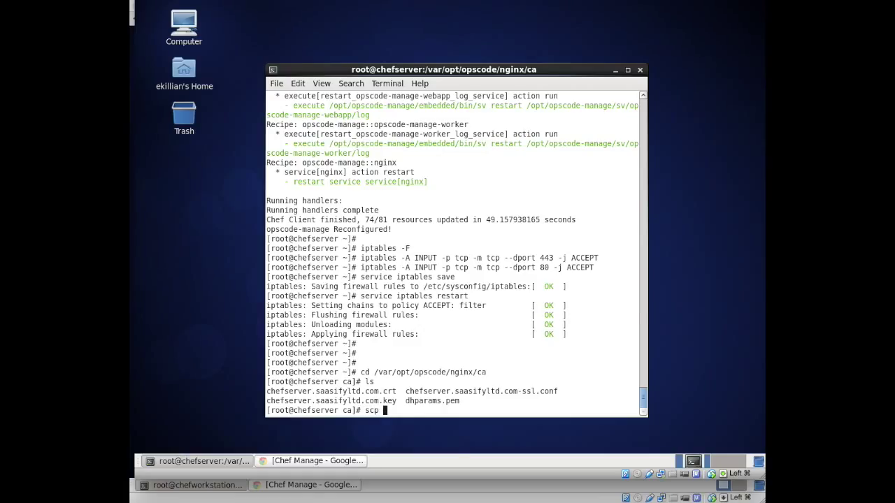
{"action": "type", "text": "chefserve"}
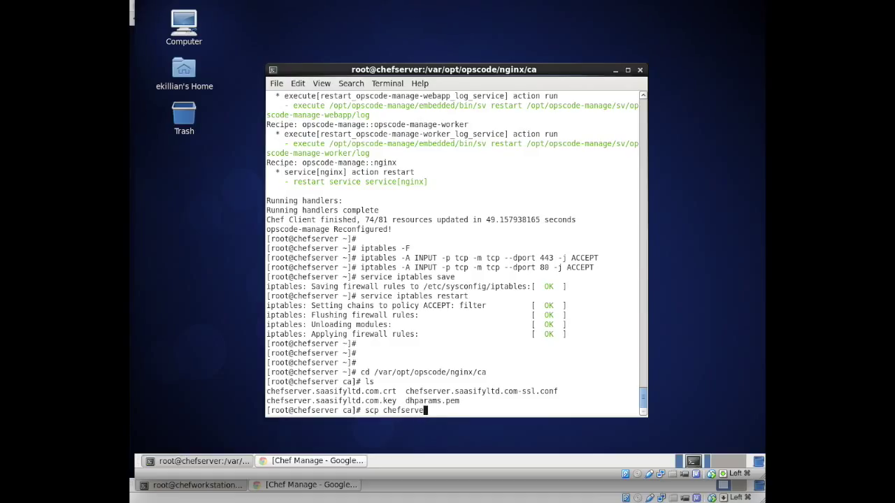
{"action": "type", "text": ".s"}
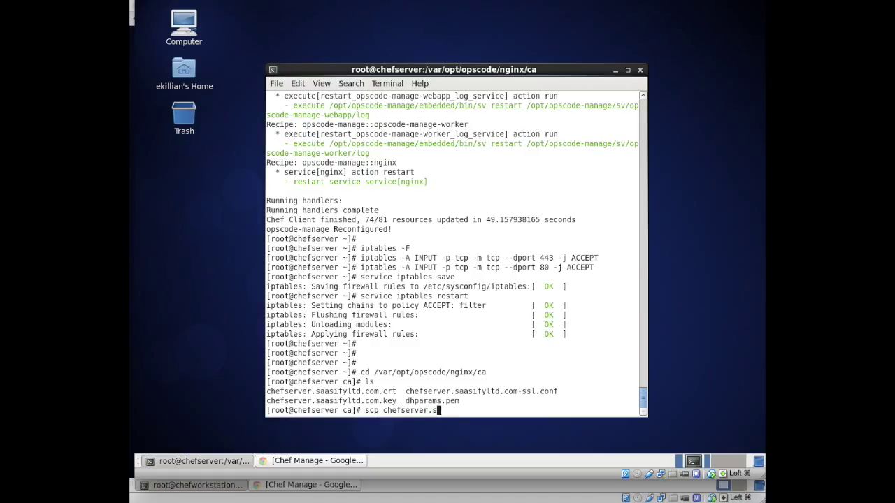
{"action": "type", "text": "aasifyltd.com"}
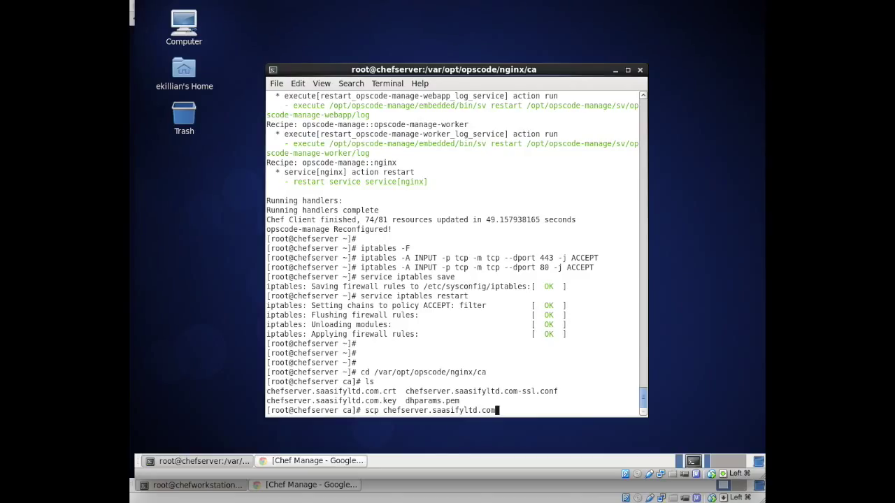
{"action": "type", "text": ".crt"}
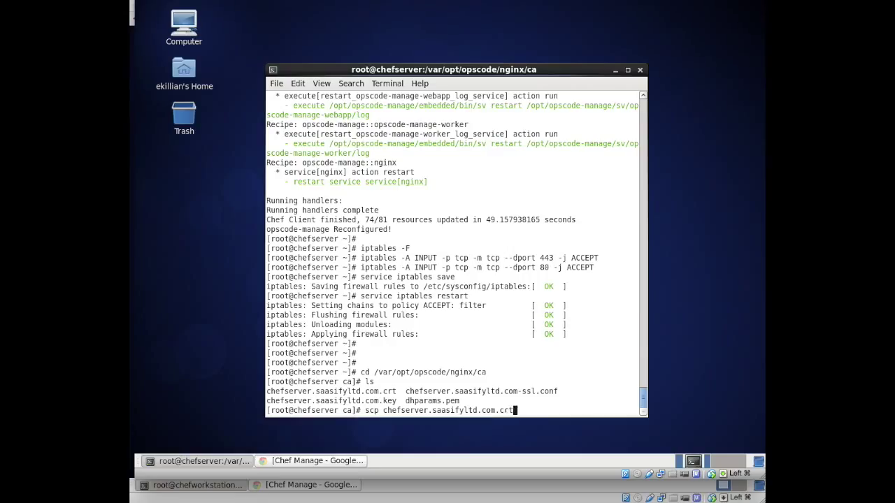
{"action": "type", "text": "chef"}
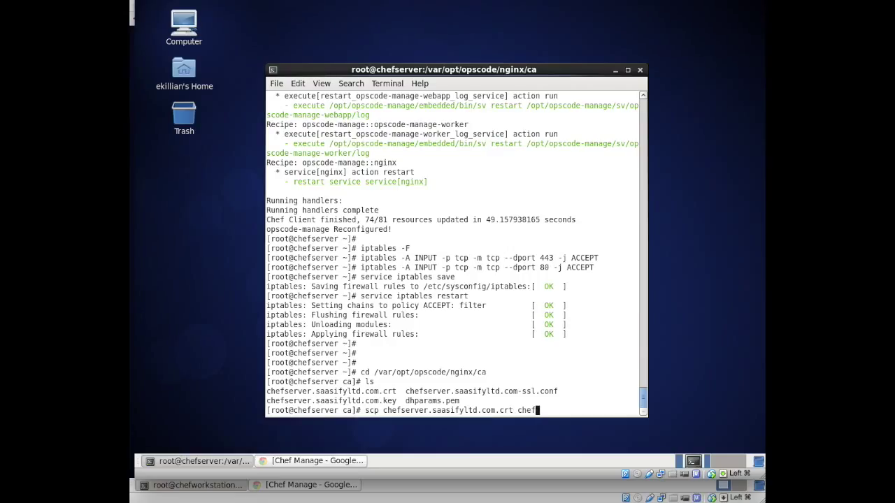
{"action": "type", "text": "worksta"}
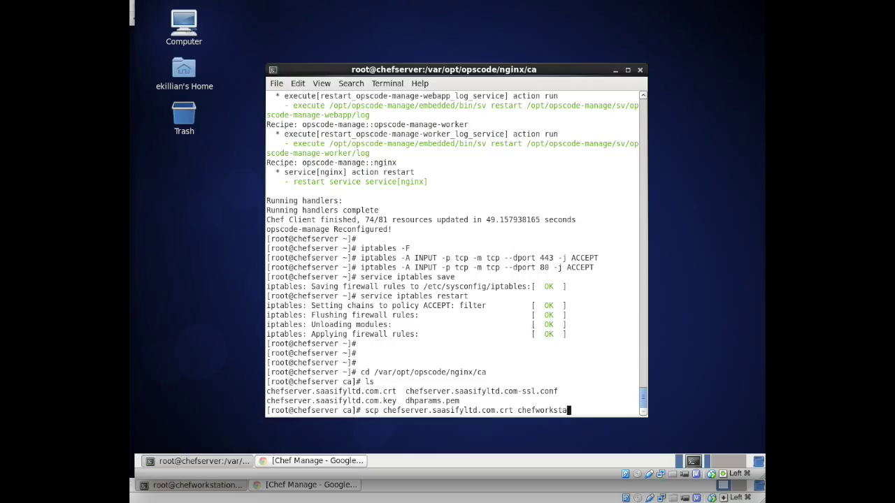
{"action": "type", "text": "tion"}
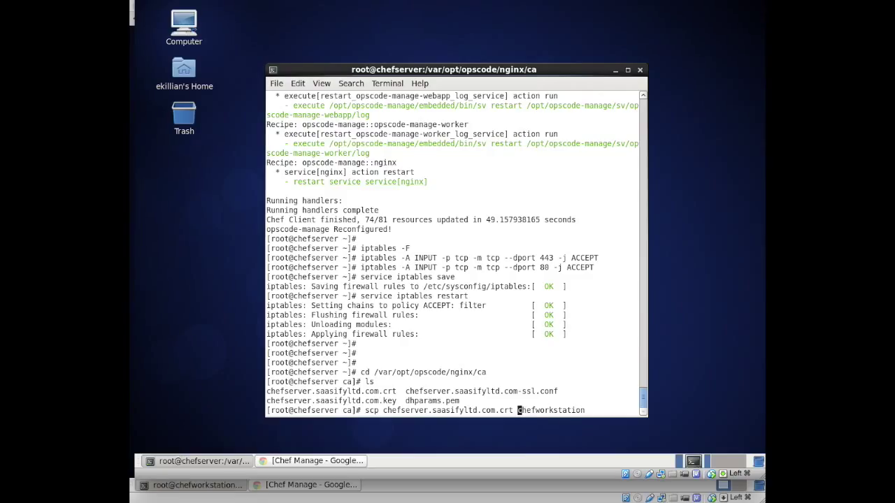
{"action": "type", "text": "root@"}
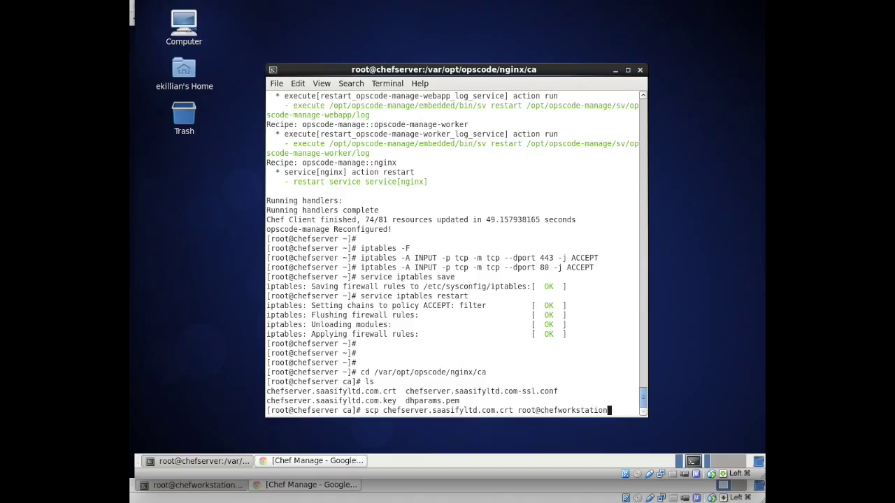
{"action": "type", "text": ":~"}
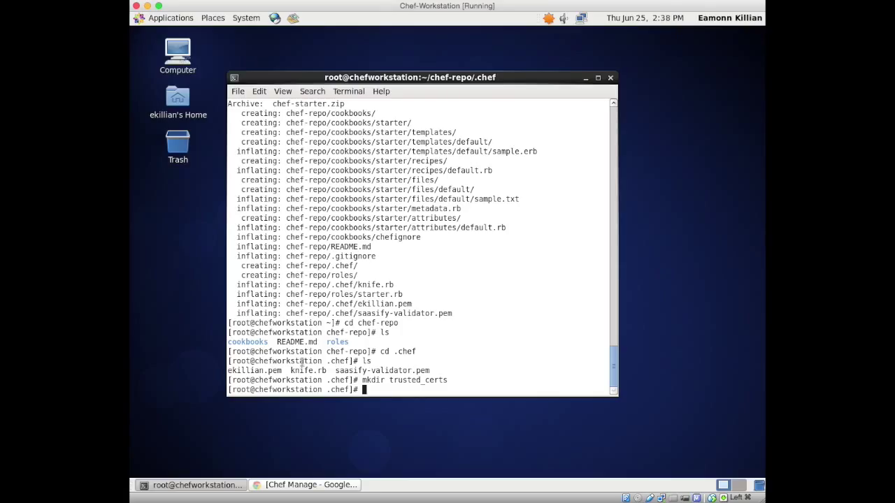
- From root's home, move chefserver.saasifyltd.com.crt into chef-repo/.chef/trusted_certs/
{"action": "type", "text": "pwd"}
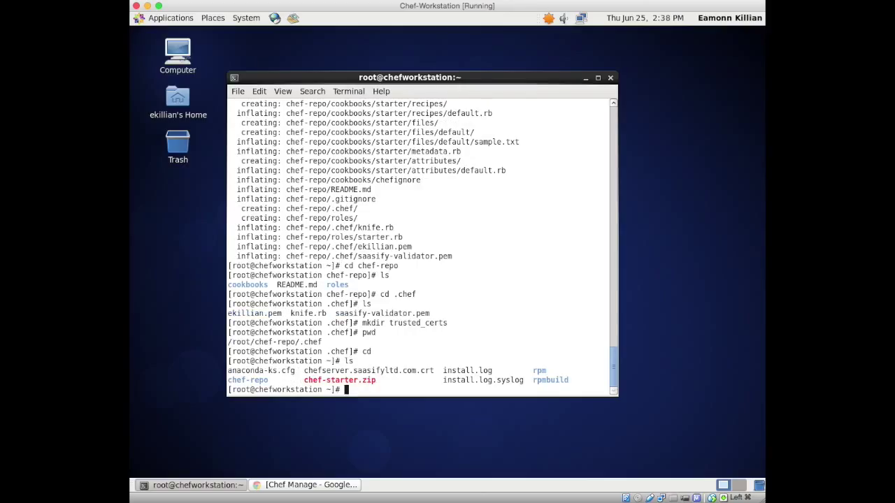
{"action": "type", "text": "mv chef"}
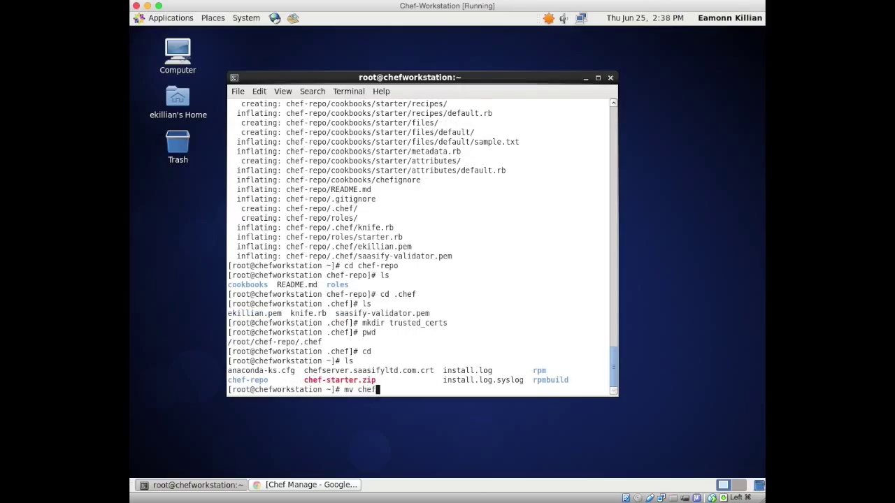
{"action": "type", "text": "server.saasifyltd.com.crt"}
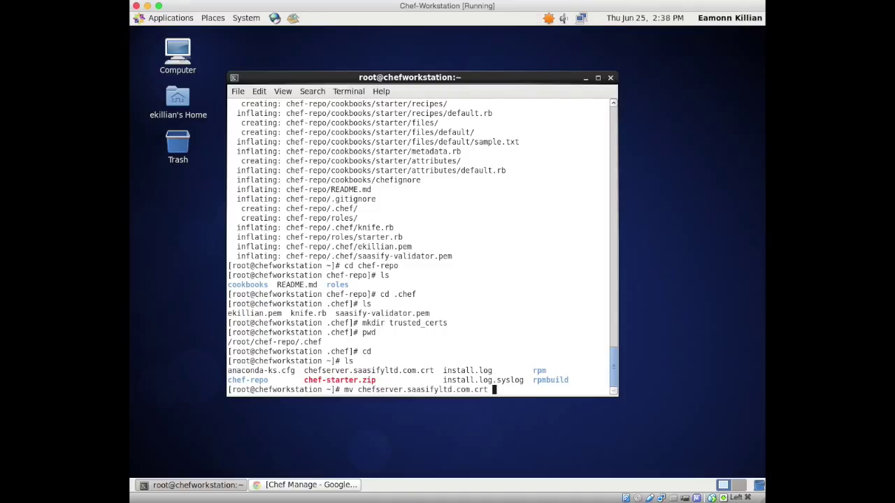
{"action": "type", "text": "chef"}
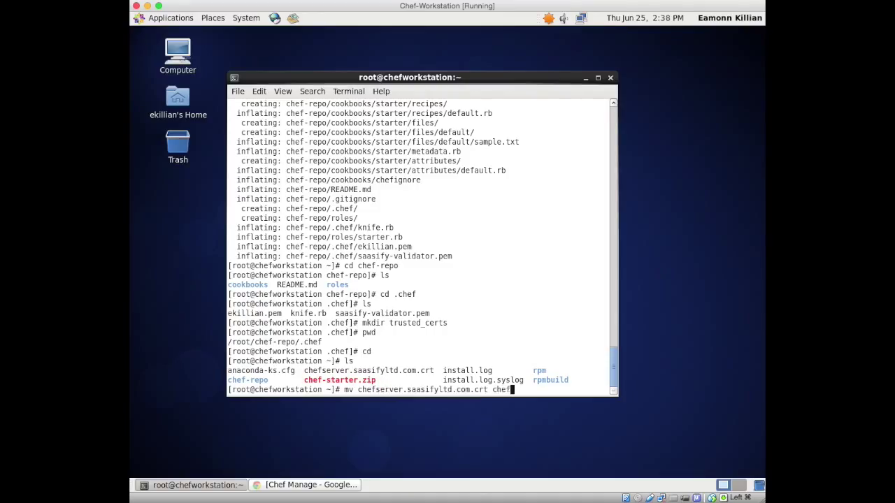
{"action": "type", "text": "-repo"}
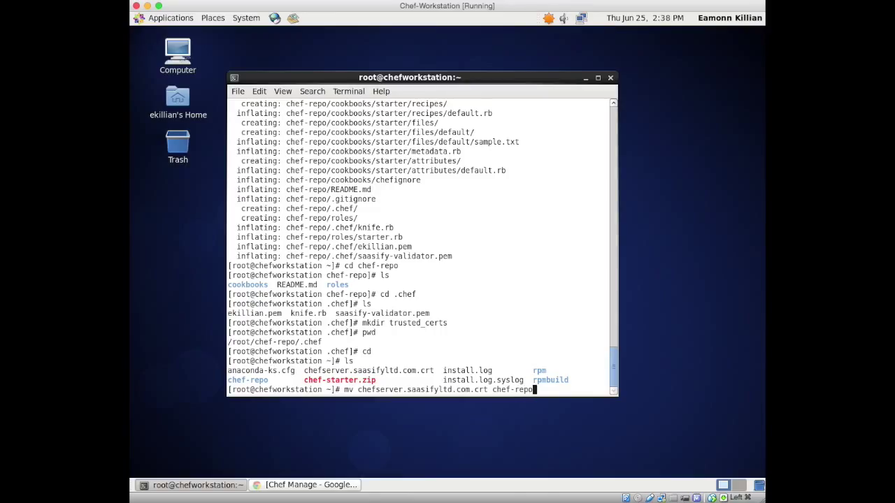
{"action": "type", "text": "/."}
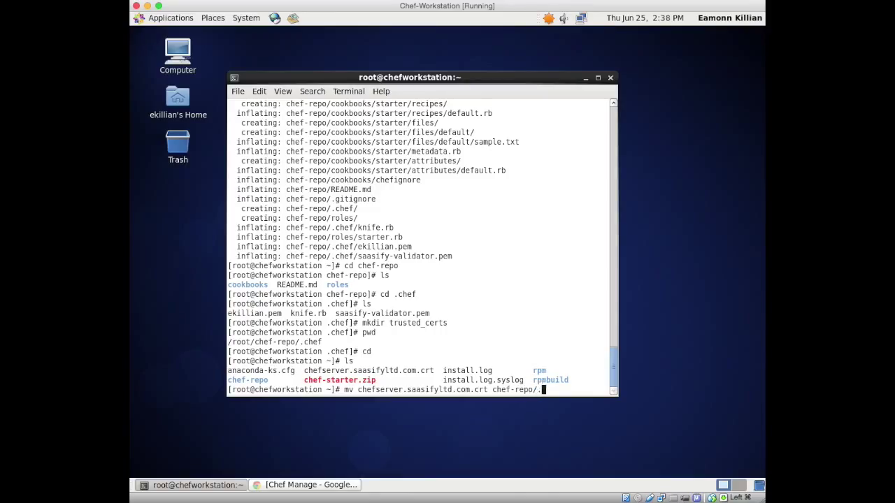
{"action": "type", "text": ".chef/"}
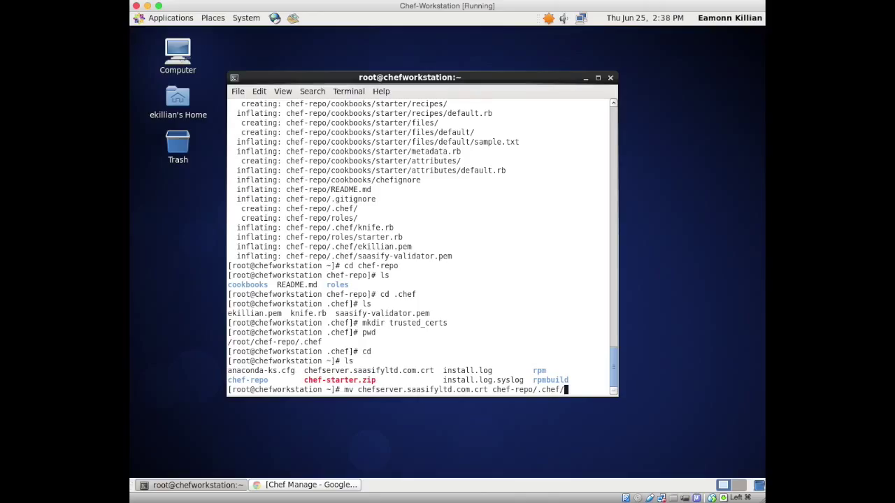
{"action": "type", "text": "trusted_certs/"}
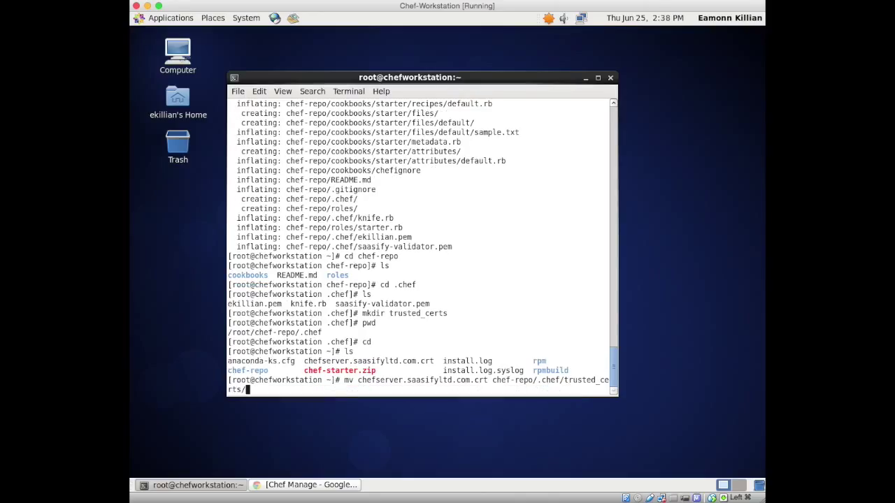
{"action": "key", "text": "Return"}
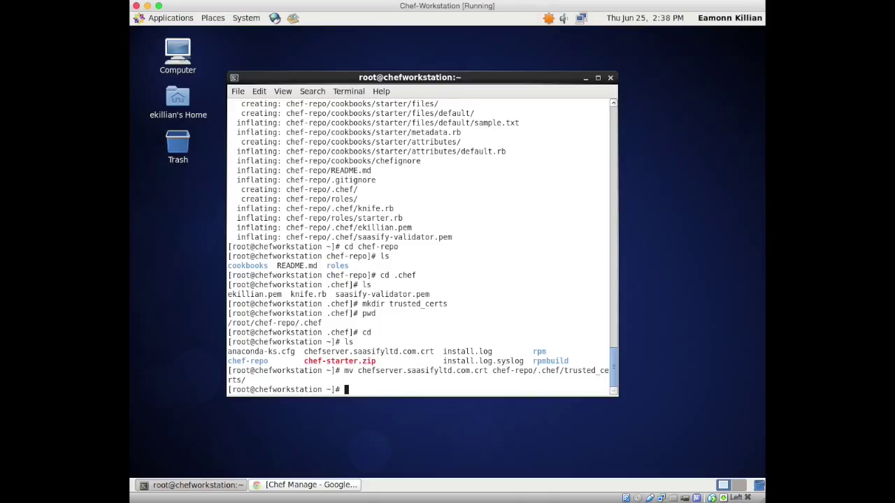
{"action": "mouse_move", "coordinate": [386, 337]}
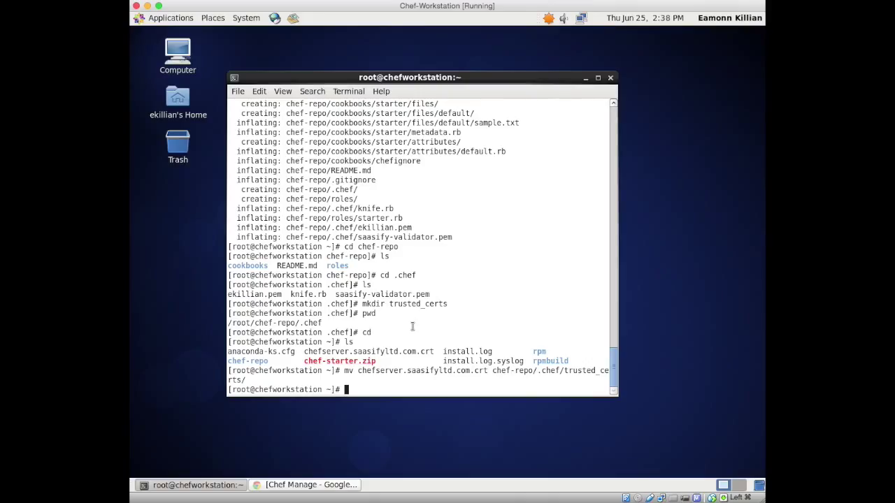
- Run knife ssl check from home (it fails), then change into the chef-repo folder
{"action": "type", "text": "knife ssl"}
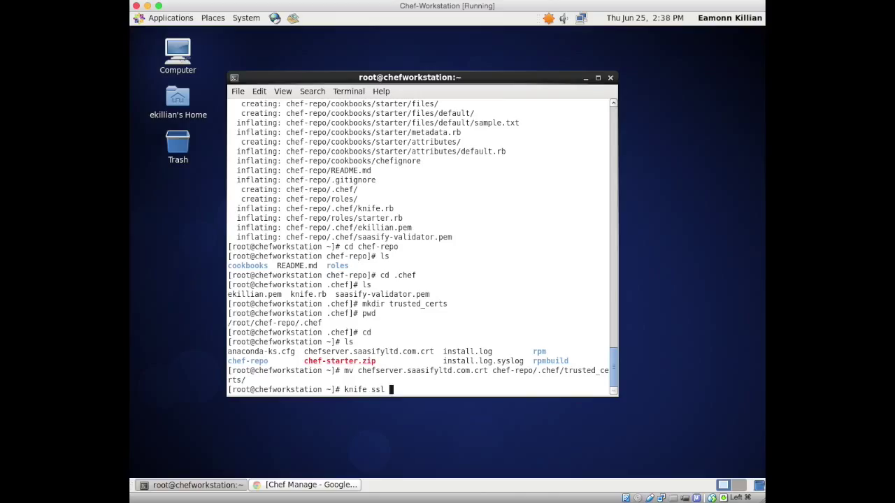
{"action": "type", "text": "check"}
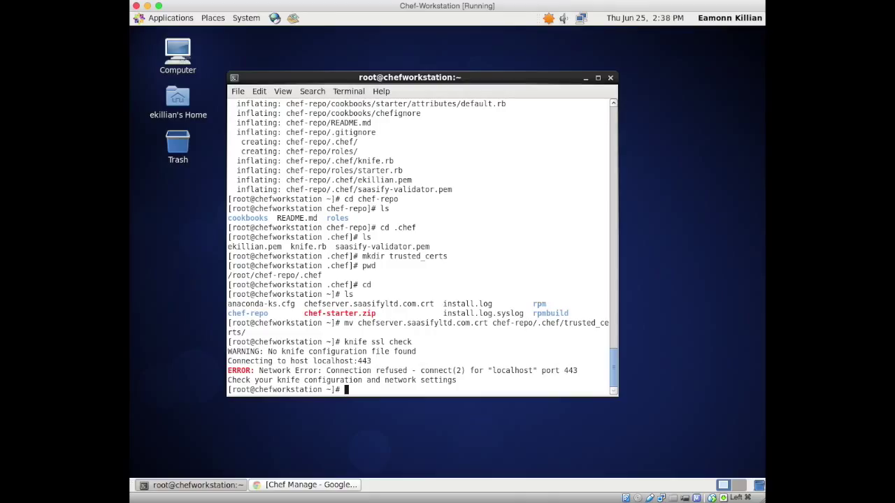
{"action": "mouse_move", "coordinate": [573, 347]}
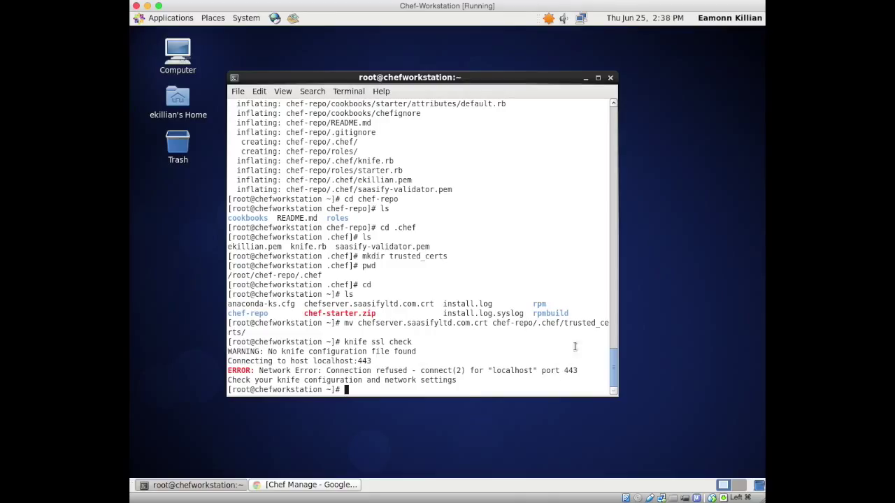
{"action": "mouse_move", "coordinate": [461, 392]}
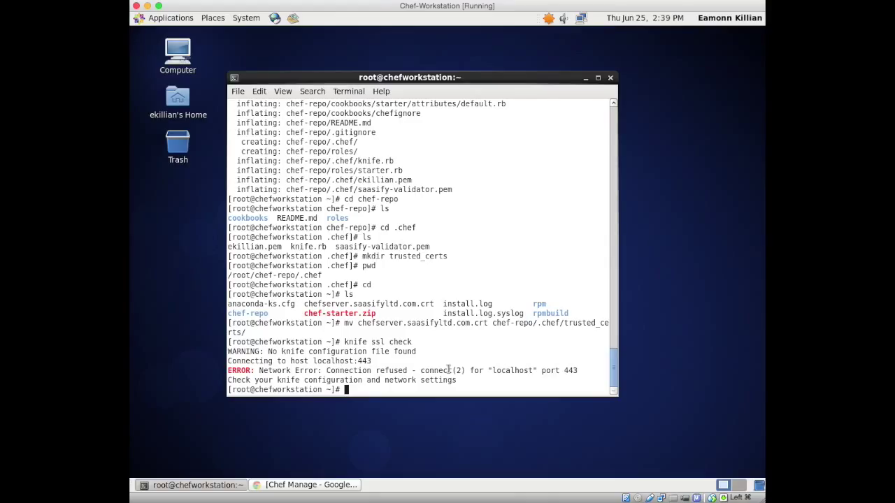
{"action": "type", "text": "cd ../.."}
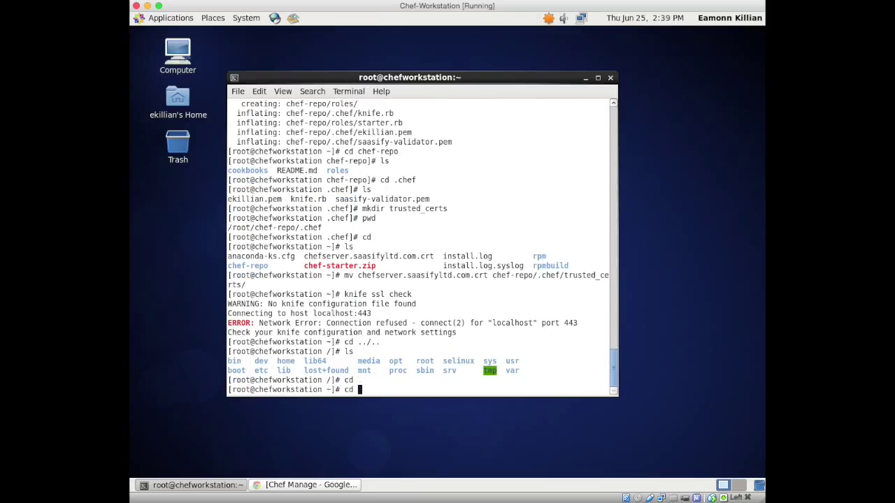
{"action": "type", "text": "chef-repo"}
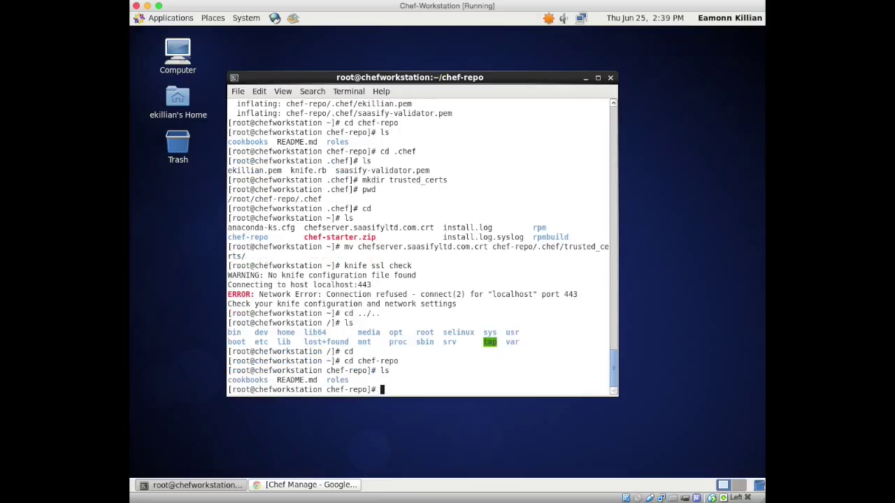
- Rerun knife ssl check inside chef-repo so chefserver.saasifyltd.com's certificates verify
{"action": "type", "text": "knife"}
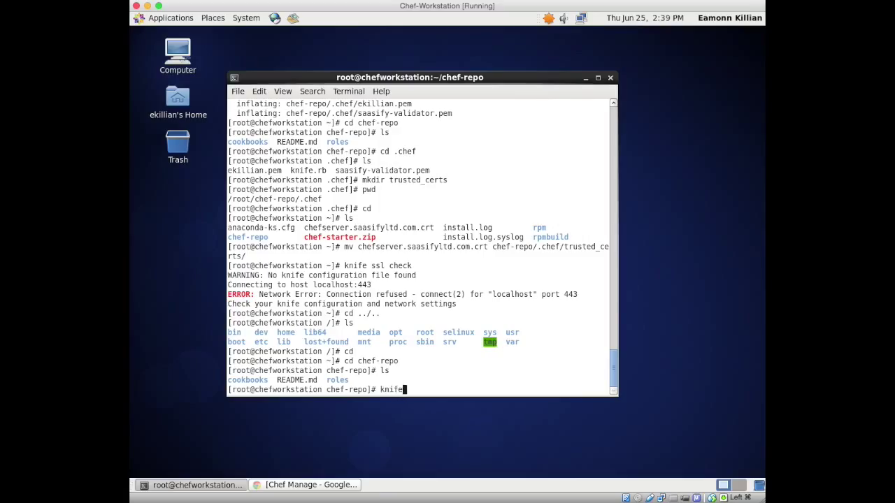
{"action": "type", "text": "ssl check"}
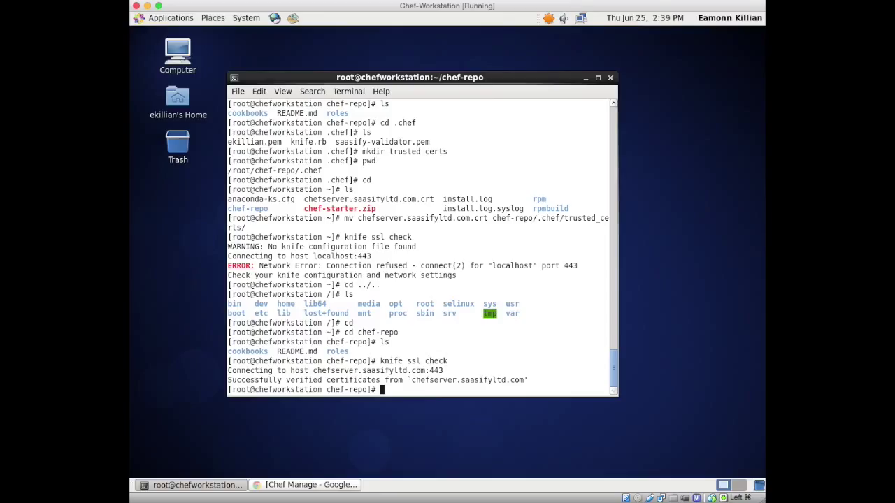
{"action": "left_click_drag", "start_coordinate": [246, 380], "coordinate": [456, 380]}
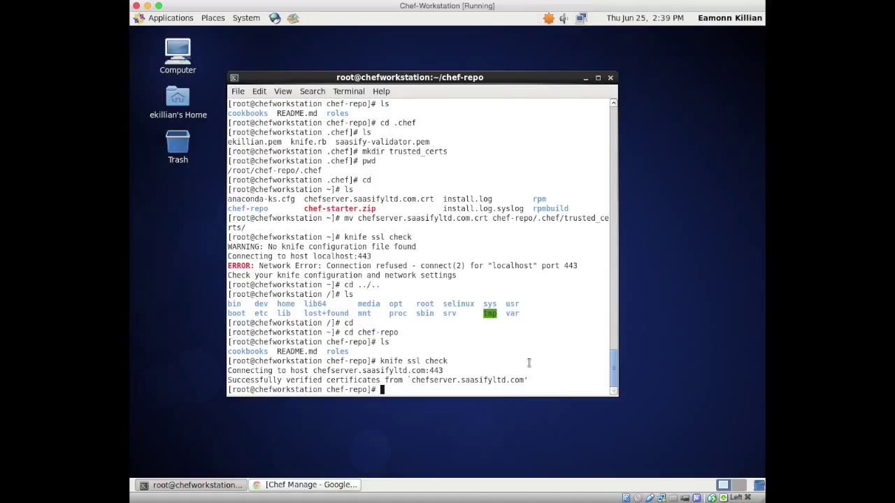
{"action": "mouse_move", "coordinate": [480, 197]}
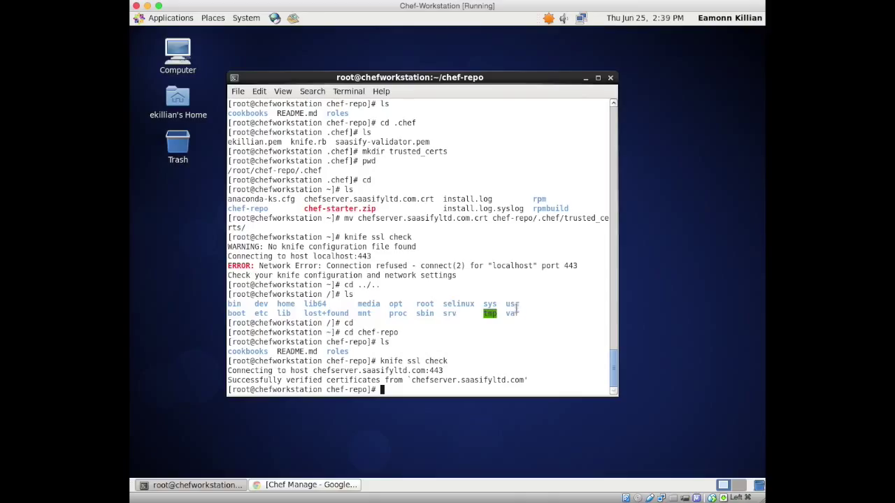
{"action": "mouse_move", "coordinate": [367, 305]}
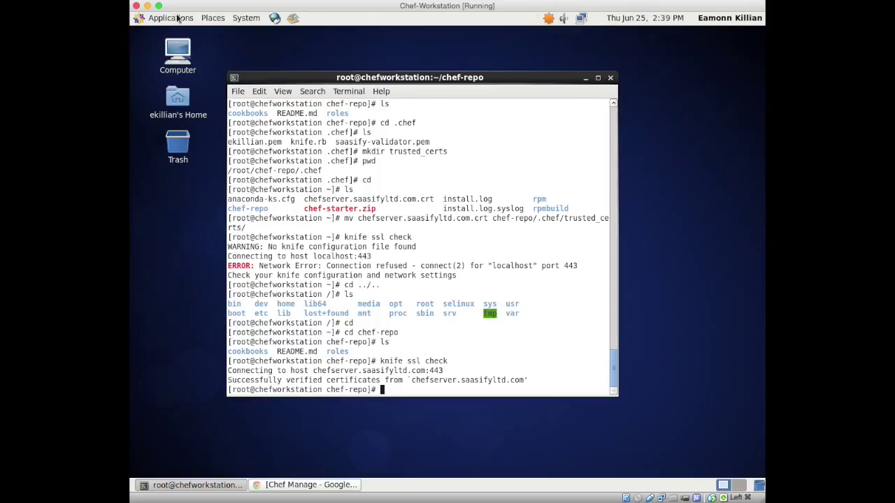
{"action": "mouse_move", "coordinate": [154, 20]}
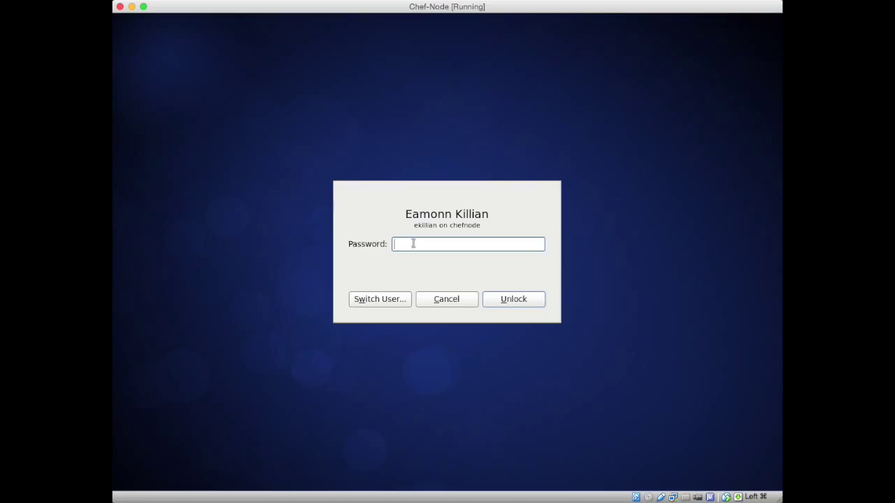
- Unlock the chefnode session, retyping the password after the first attempt is rejected
{"action": "type", "text": "••"}
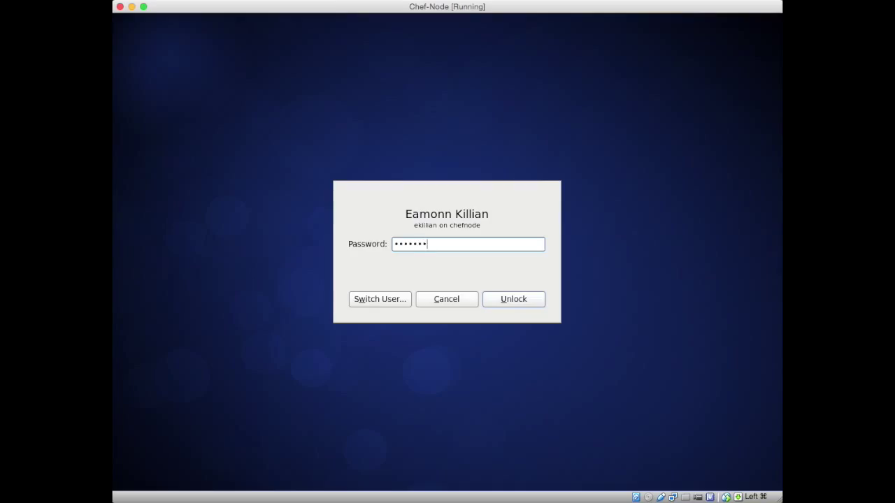
{"action": "left_click", "coordinate": [513, 299]}
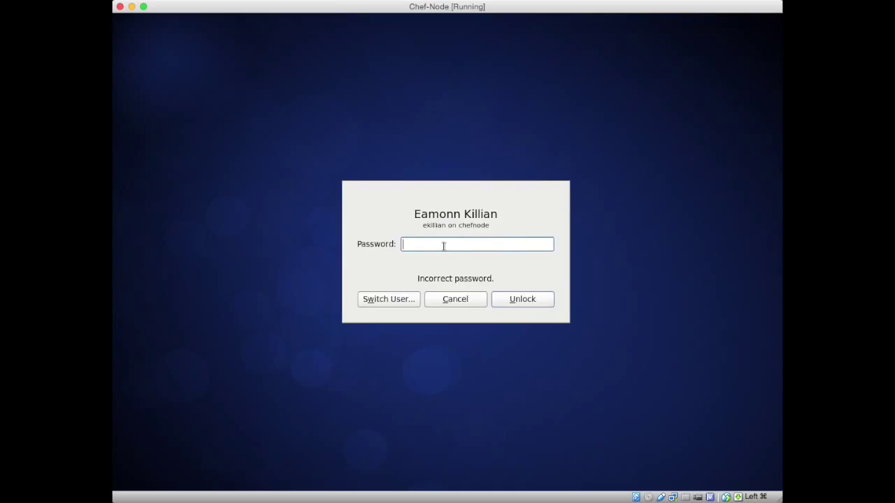
{"action": "type", "text": "password"}
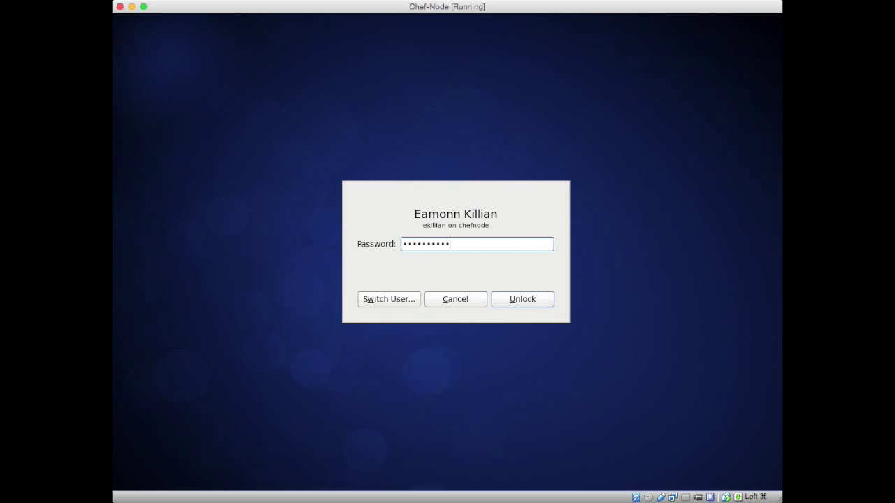
{"action": "left_click", "coordinate": [523, 299]}
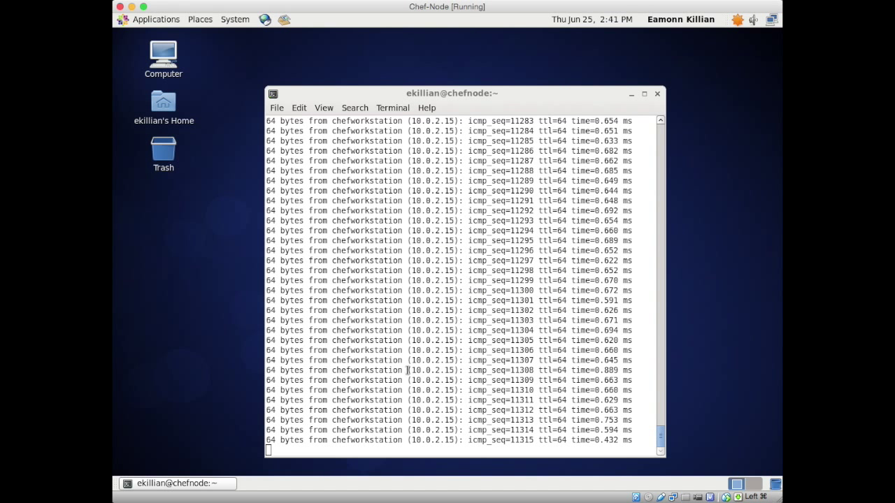
- Stop the chefworkstation ping and ping chefserver, confirming replies with no packet loss
{"action": "key", "text": "ctrl+c"}
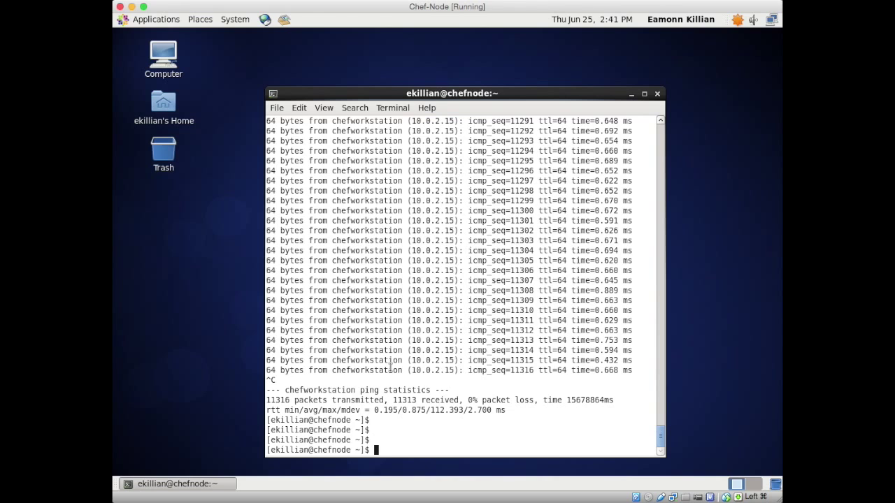
{"action": "type", "text": "ping chefs"}
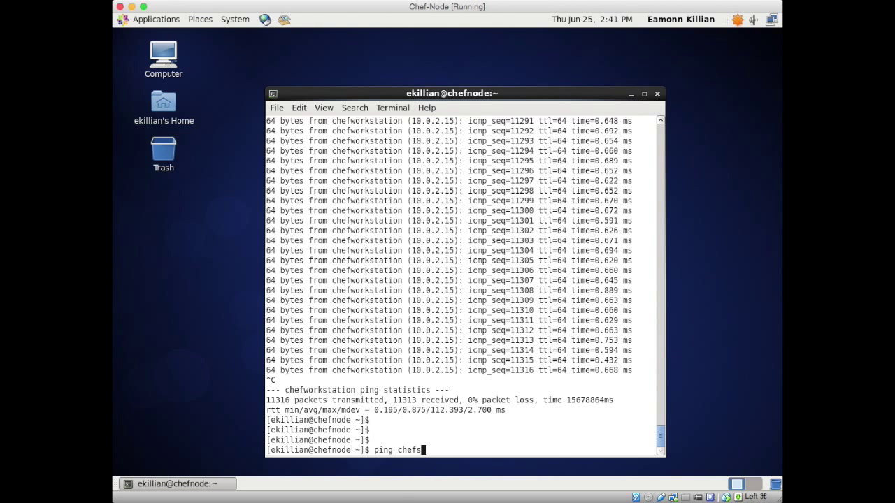
{"action": "key", "text": "Return"}
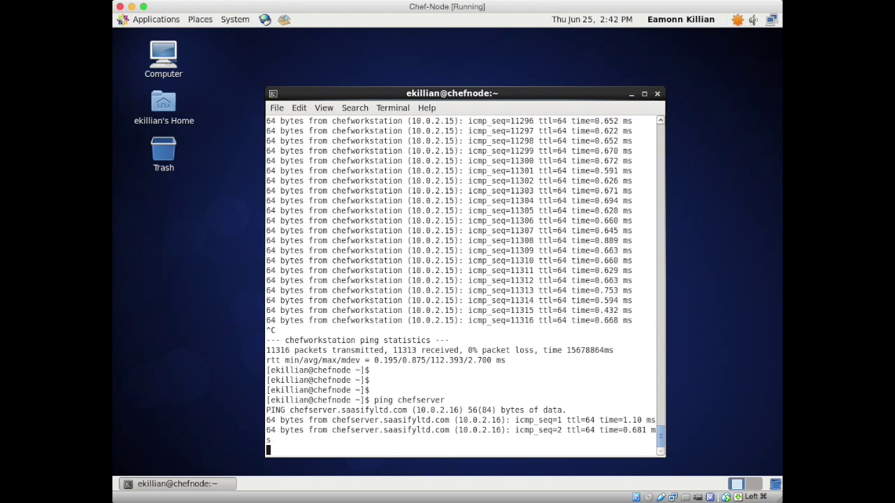
{"action": "key", "text": "ctrl+c"}
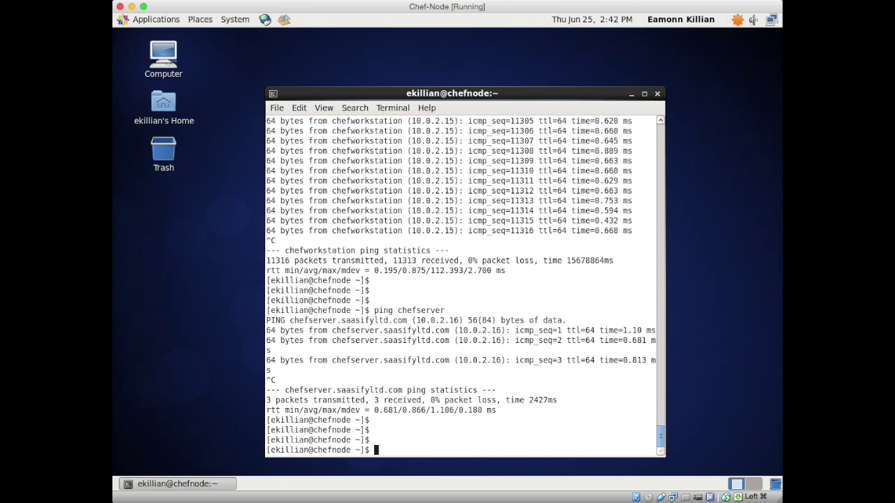
{"action": "type", "text": "sudo su -"}
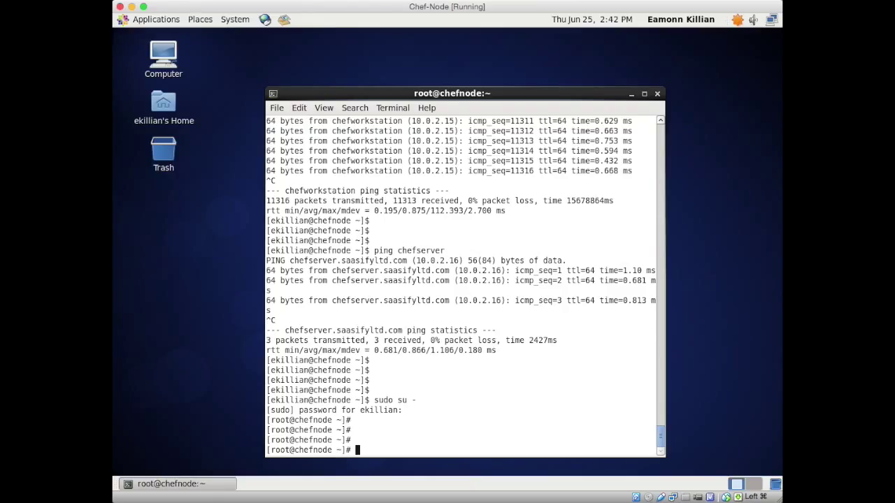
- Review /etc/ssh/sshd_config in vi on the node and quit
{"action": "type", "text": "vi /etc/"}
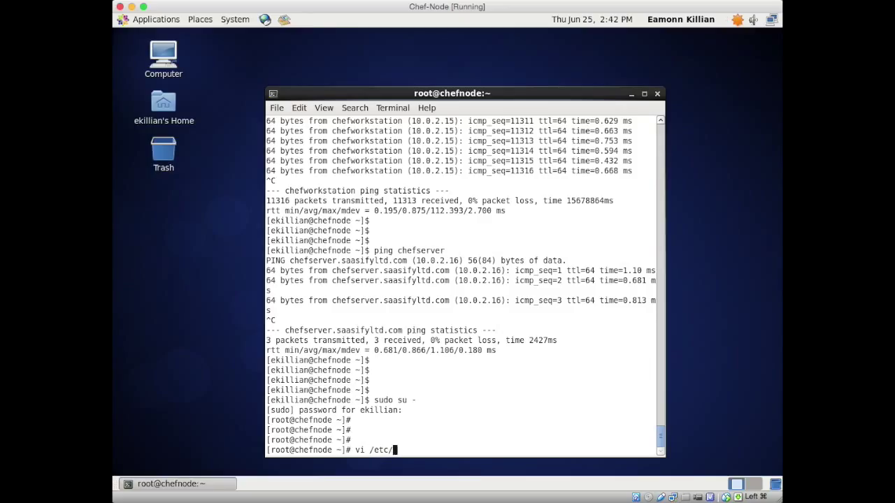
{"action": "type", "text": "ssh"}
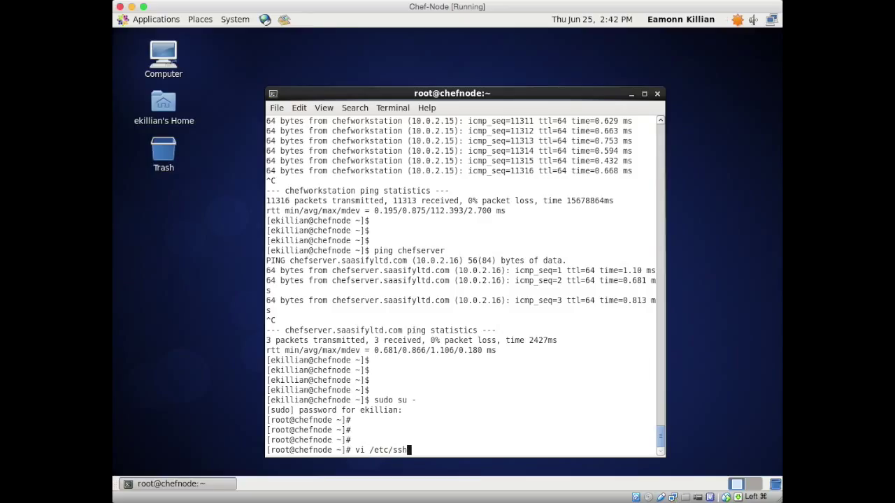
{"action": "type", "text": "s"}
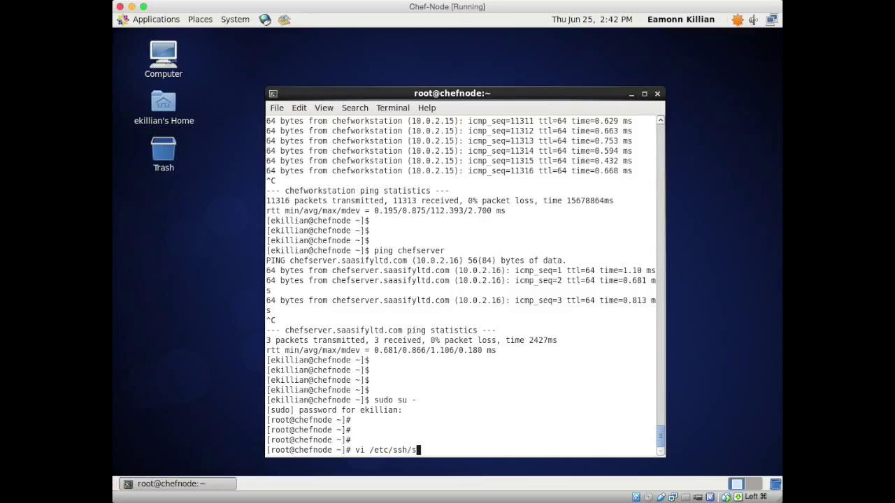
{"action": "type", "text": "shd_config"}
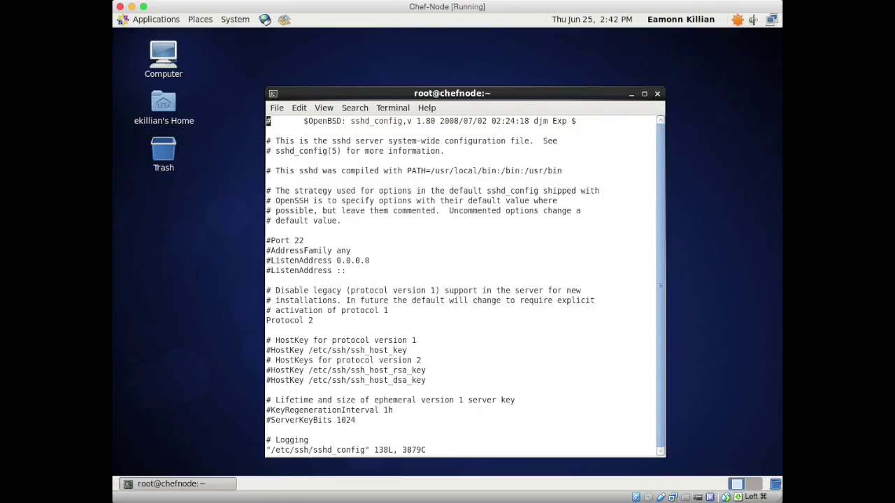
{"action": "scroll", "scroll_direction": "down", "scroll_amount": 3}
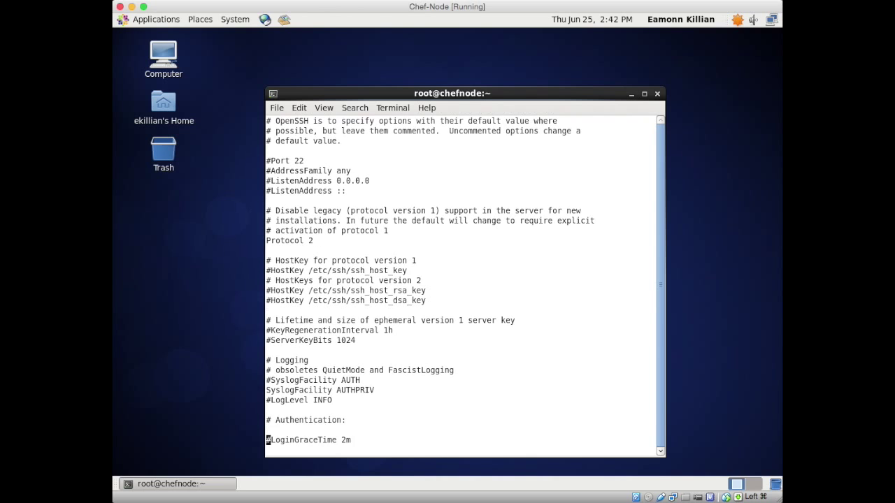
{"action": "scroll", "scroll_direction": "down", "scroll_amount": 3}
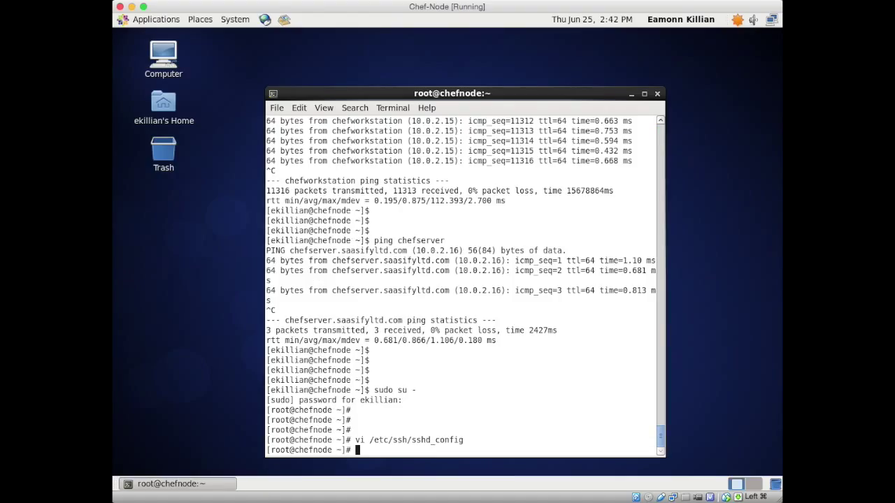
{"action": "type", "text": "s"}
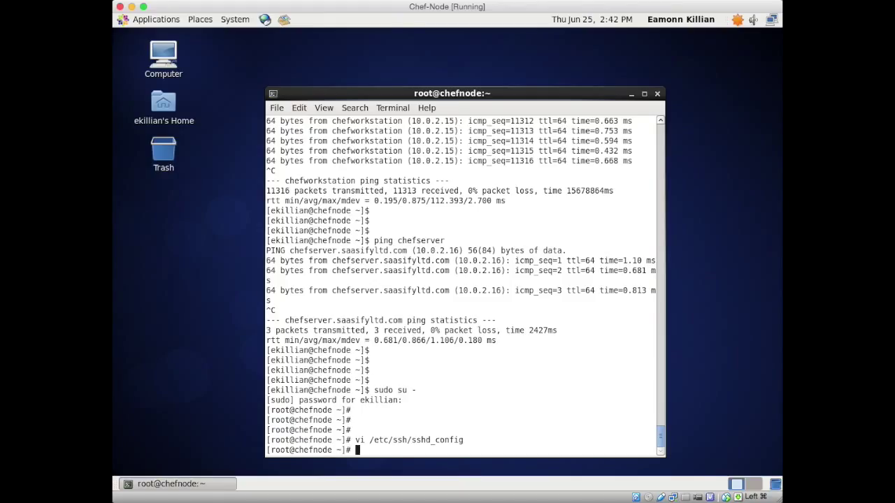
- Restart the sshd service, with stopping and starting both reported OK
{"action": "type", "text": "service sshd"}
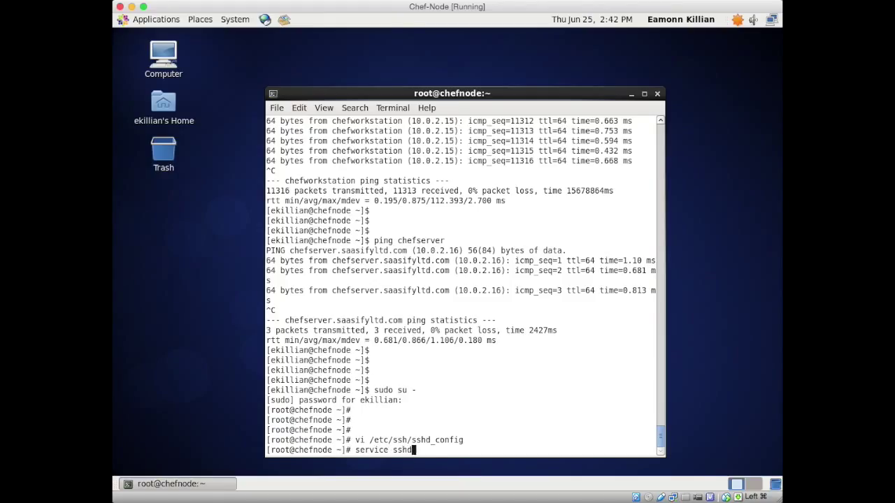
{"action": "type", "text": "restart"}
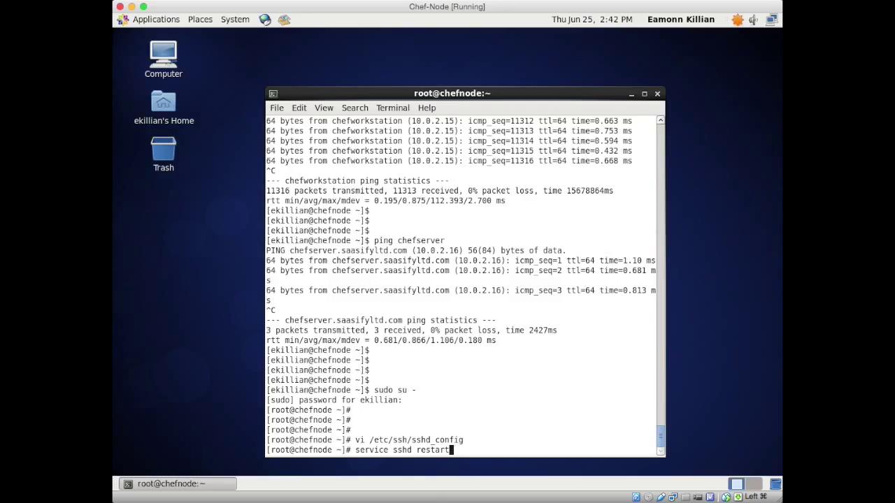
{"action": "key", "text": "Return"}
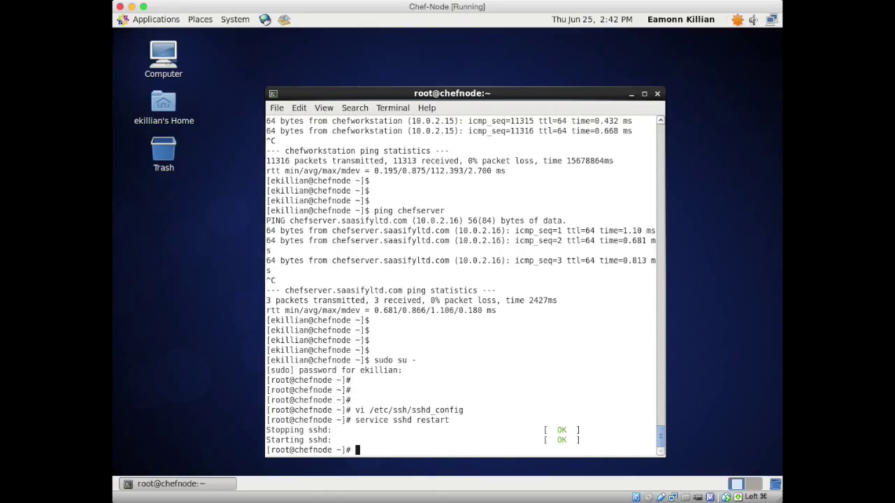
{"action": "mouse_move", "coordinate": [302, 48]}
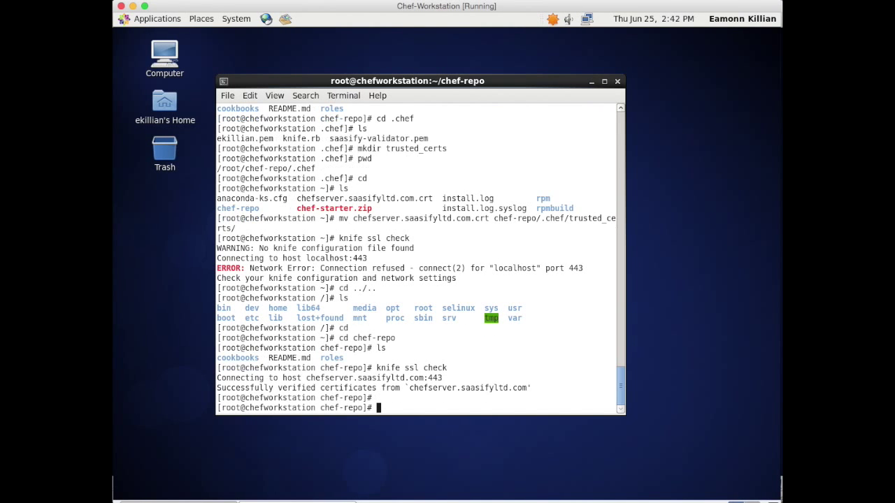
- Run knife bootstrap chefnode from the workstation's chef-repo
{"action": "type", "text": "knife boot"}
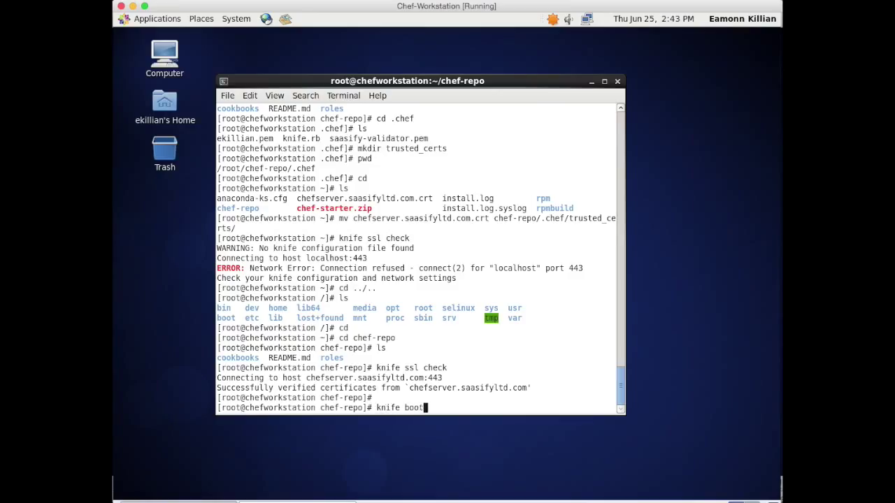
{"action": "type", "text": "strap"}
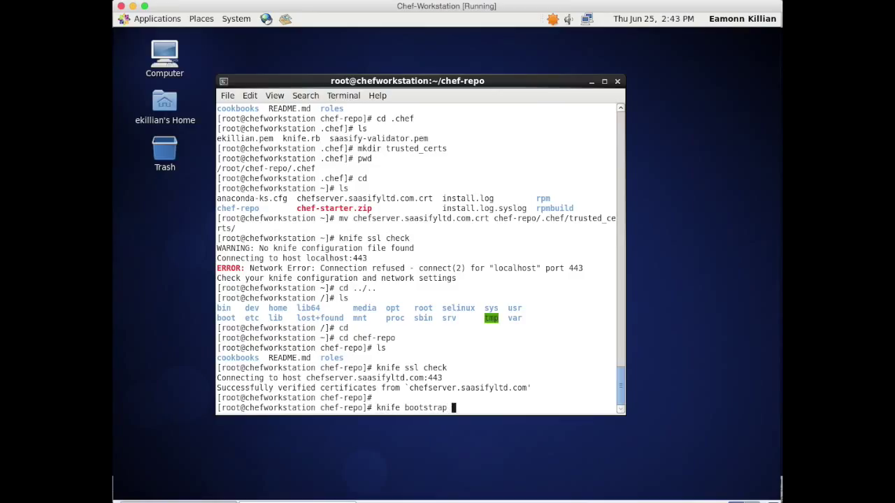
{"action": "type", "text": "chefnode"}
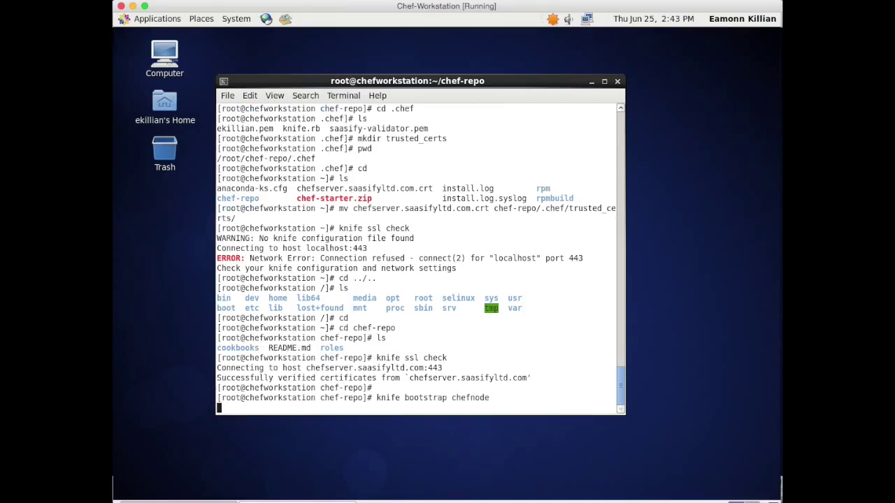
{"action": "key", "text": "Return"}
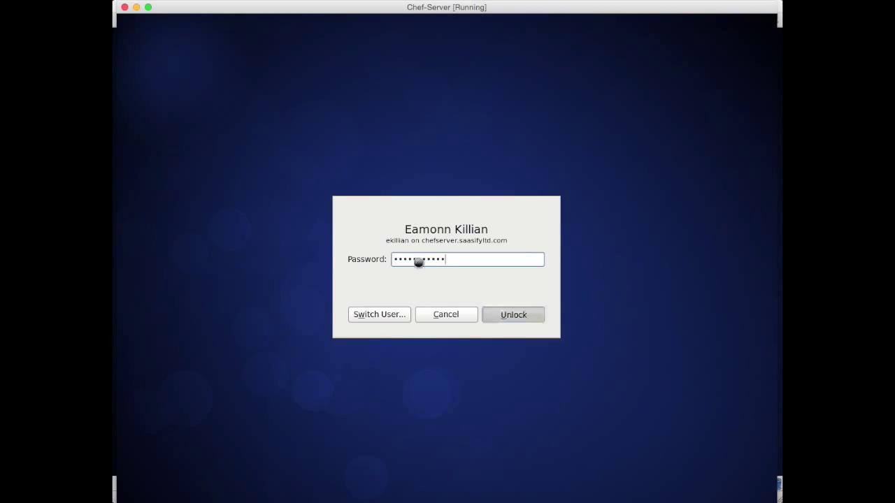
- Unlock the server session and view chefnode's details under Nodes in Chef Manage
{"action": "left_click", "coordinate": [513, 315]}
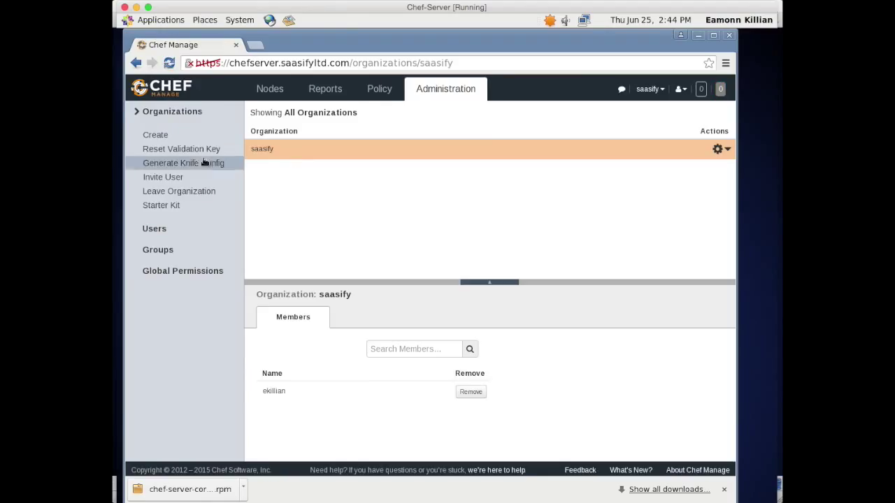
{"action": "left_click", "coordinate": [270, 90]}
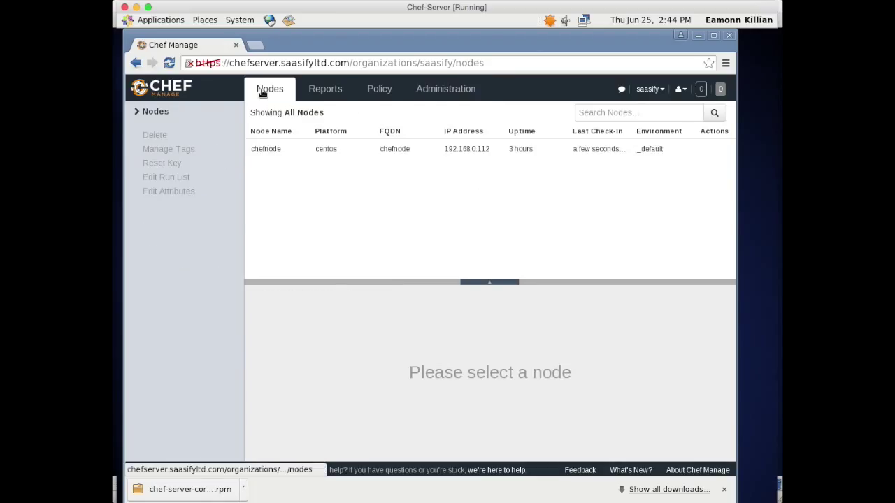
{"action": "left_click", "coordinate": [265, 148]}
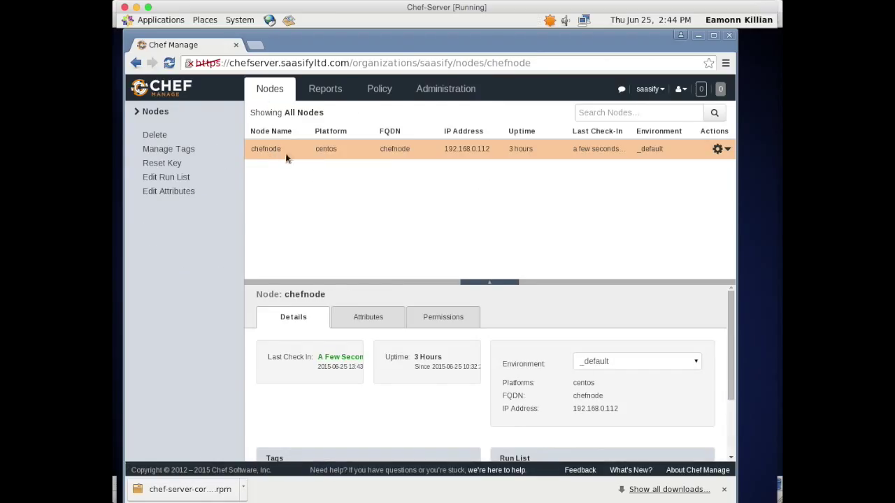
{"action": "scroll", "scroll_direction": "down", "scroll_amount": 3}
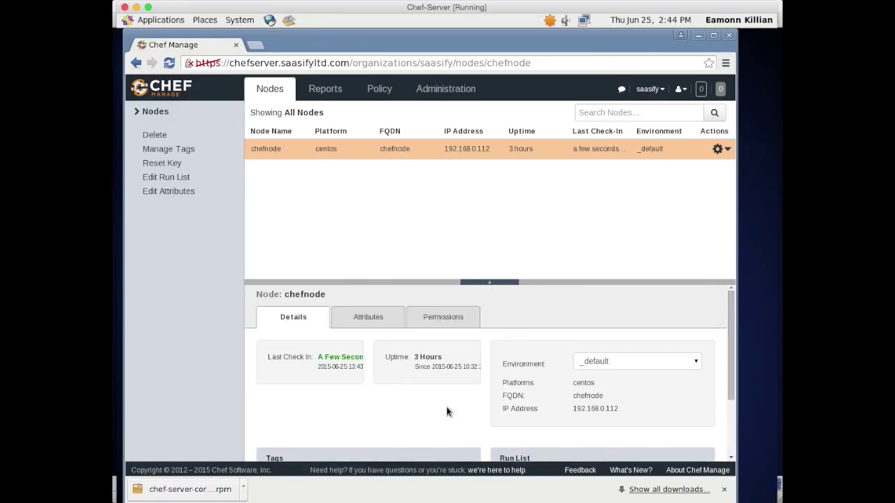
{"action": "mouse_move", "coordinate": [528, 165]}
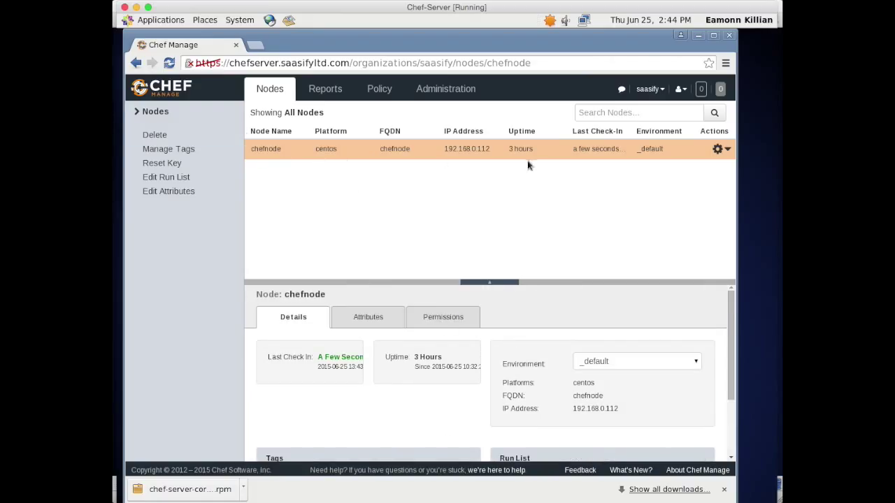
{"action": "mouse_move", "coordinate": [553, 158]}
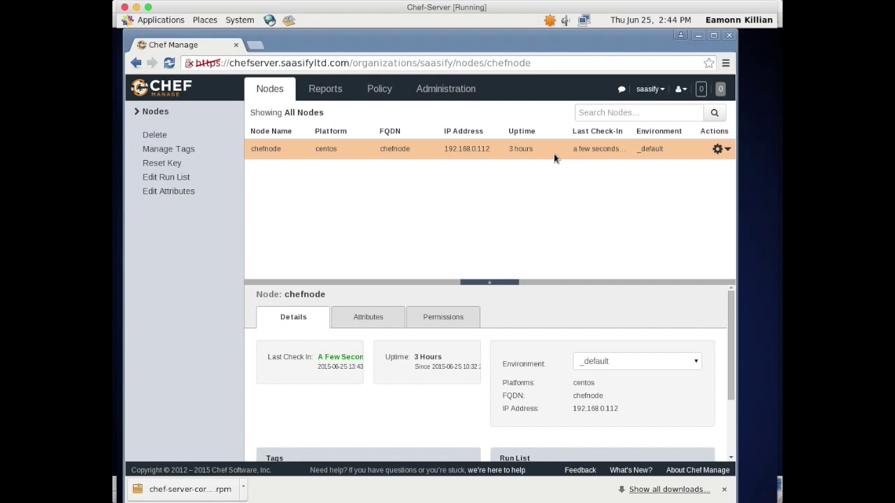
{"action": "mouse_move", "coordinate": [356, 11]}
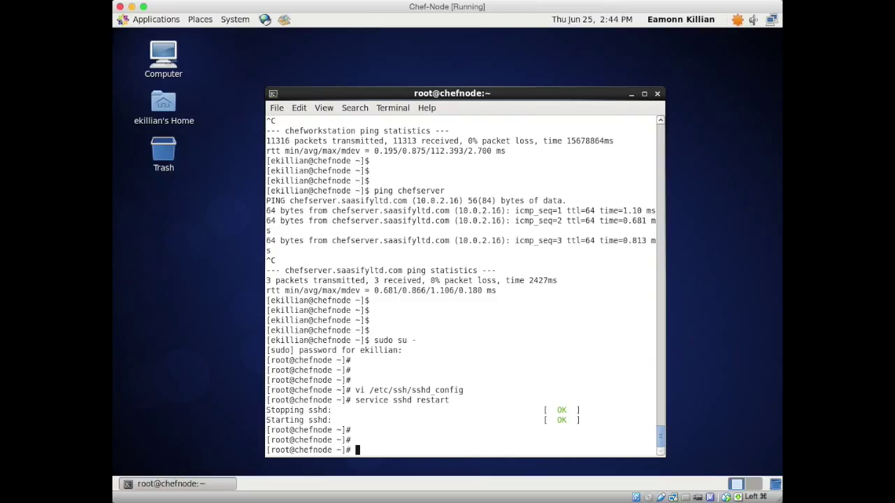
- Discard the half-typed vi command and run chef-client on the node
{"action": "type", "text": "vi /etc/"}
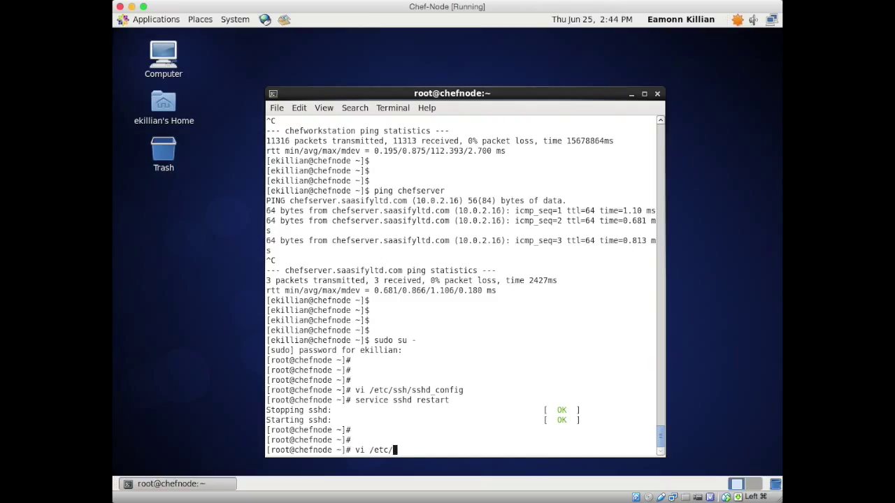
{"action": "key", "text": "BackSpace"}
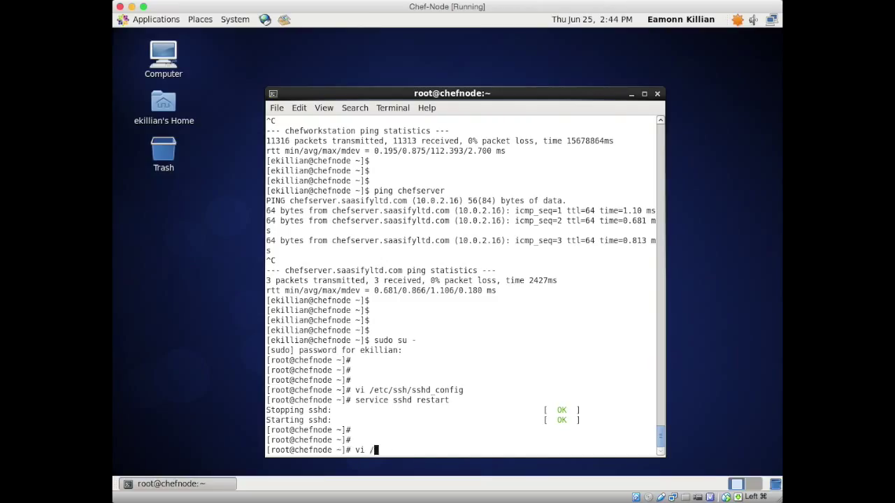
{"action": "key", "text": "ctrl+c"}
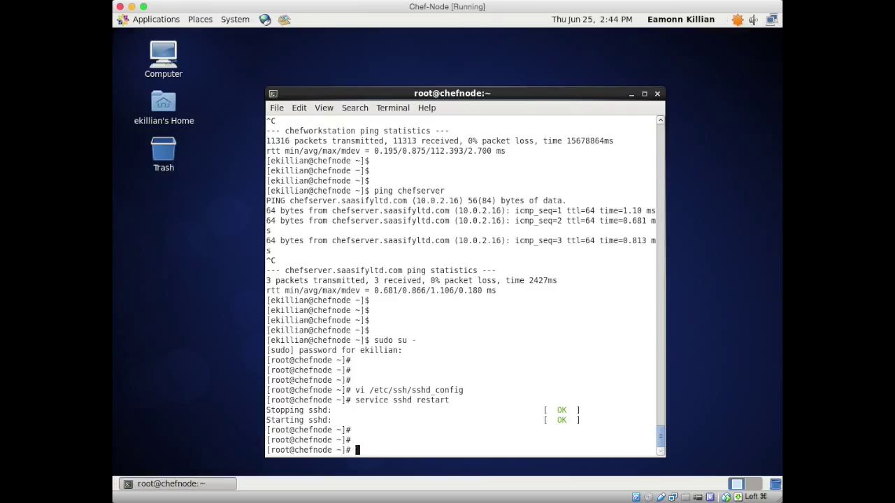
{"action": "type", "text": "chef-client"}
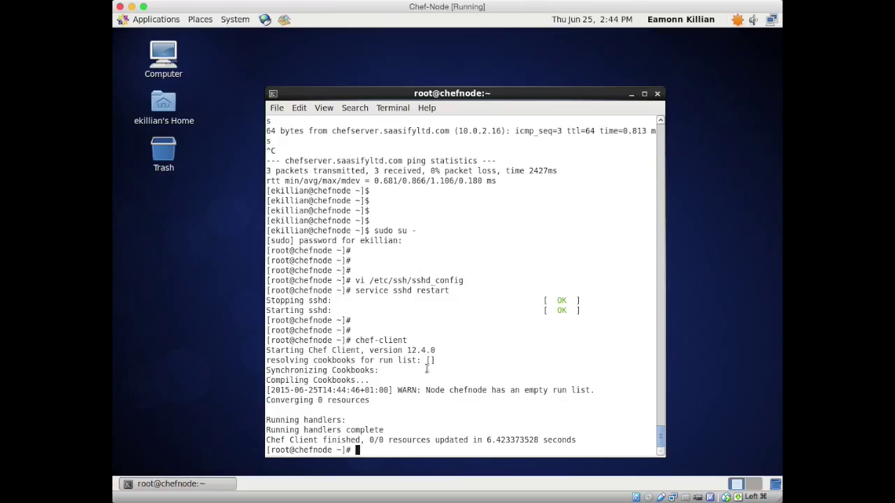
{"action": "mouse_move", "coordinate": [461, 369]}
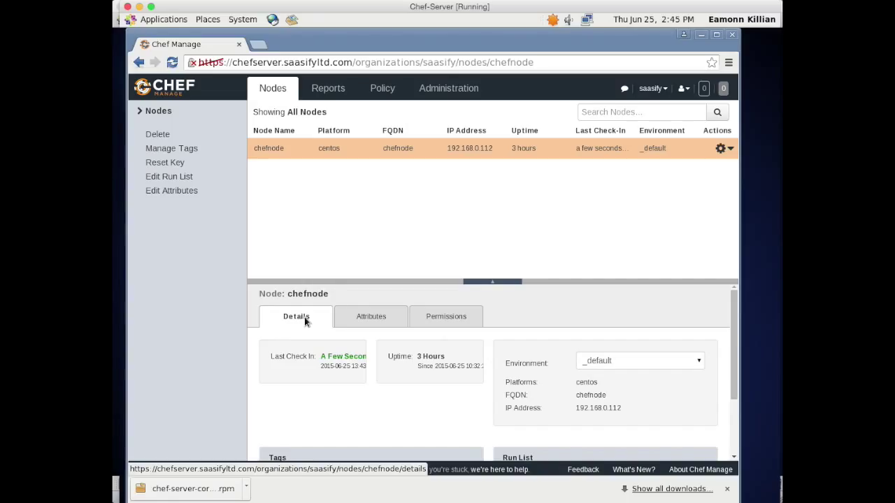
{"action": "mouse_move", "coordinate": [585, 49]}
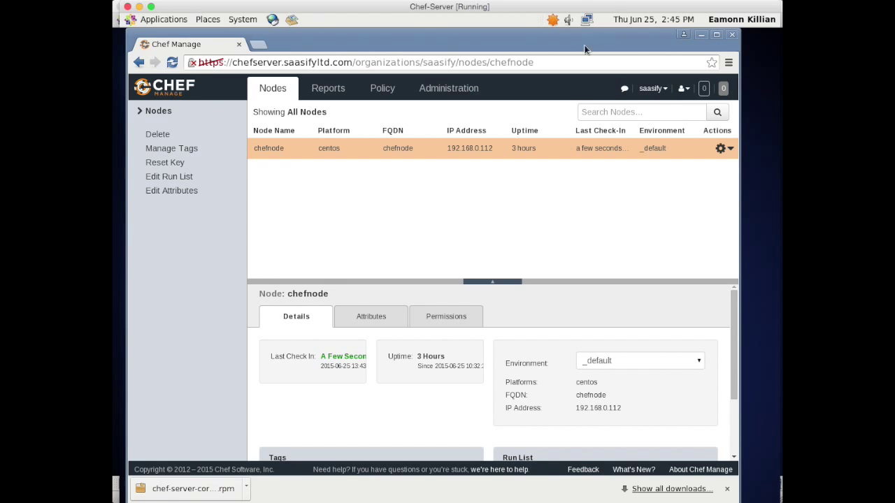